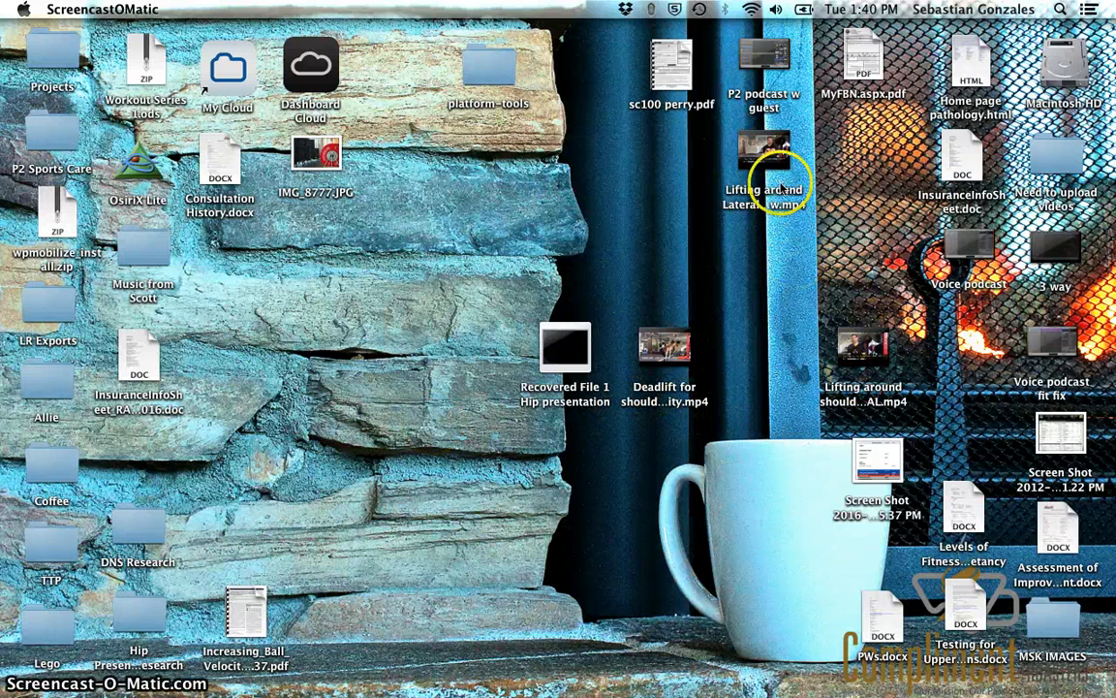
# Select the 'Lifting around Lateral elbow.mp4' video on the desktop
pyautogui.click(764, 151)
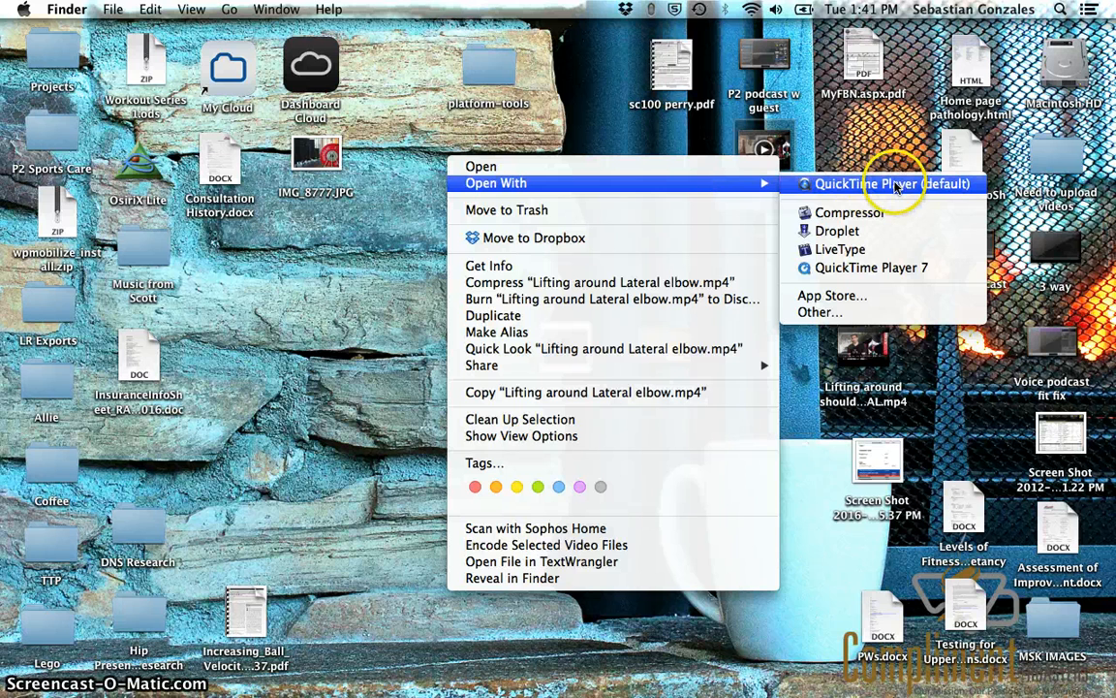
pyautogui.moveTo(705, 145)
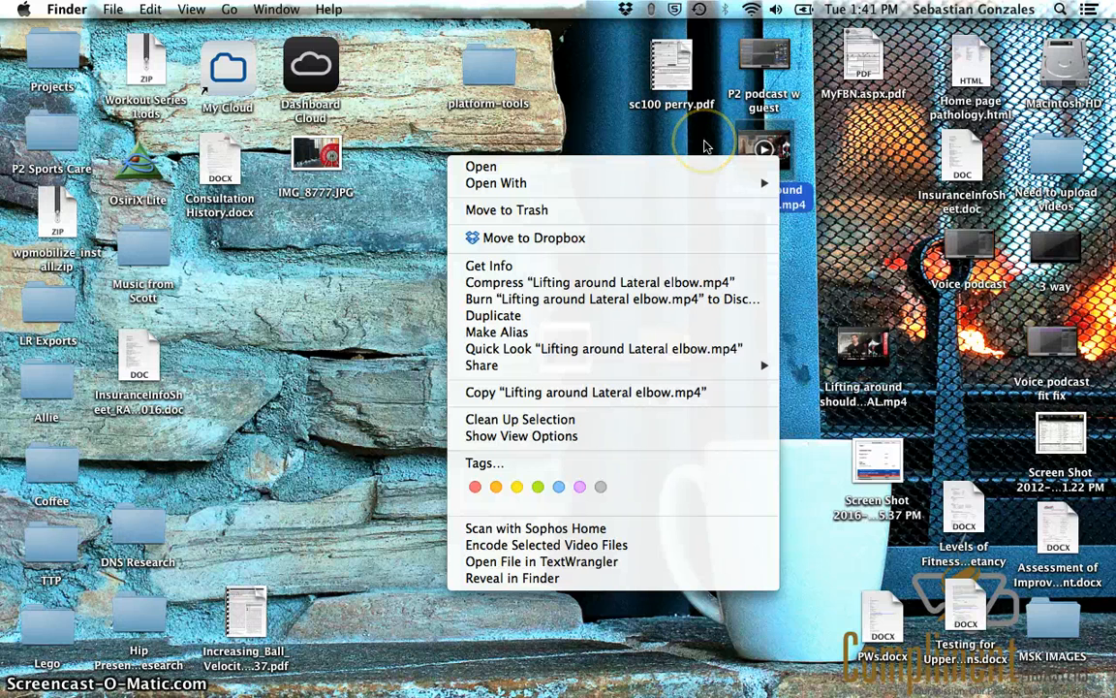
pyautogui.moveTo(705, 145)
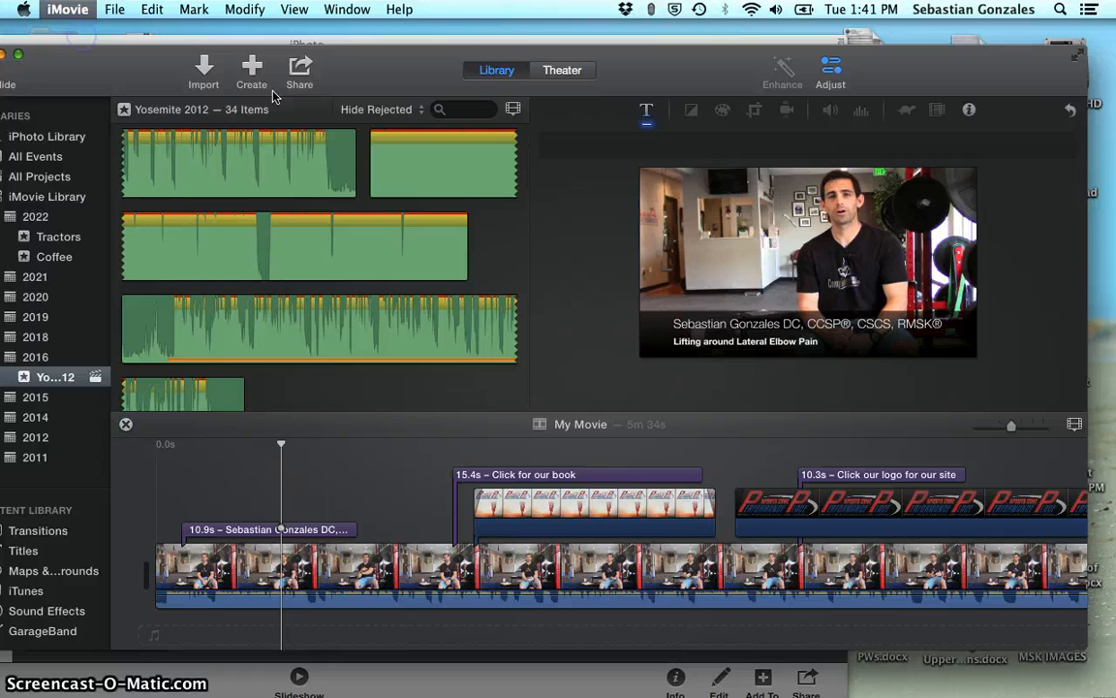
# Check the iMovie version, review the Share > File export (HD 1080p, ~848 MB) and cancel it
pyautogui.click(66, 8)
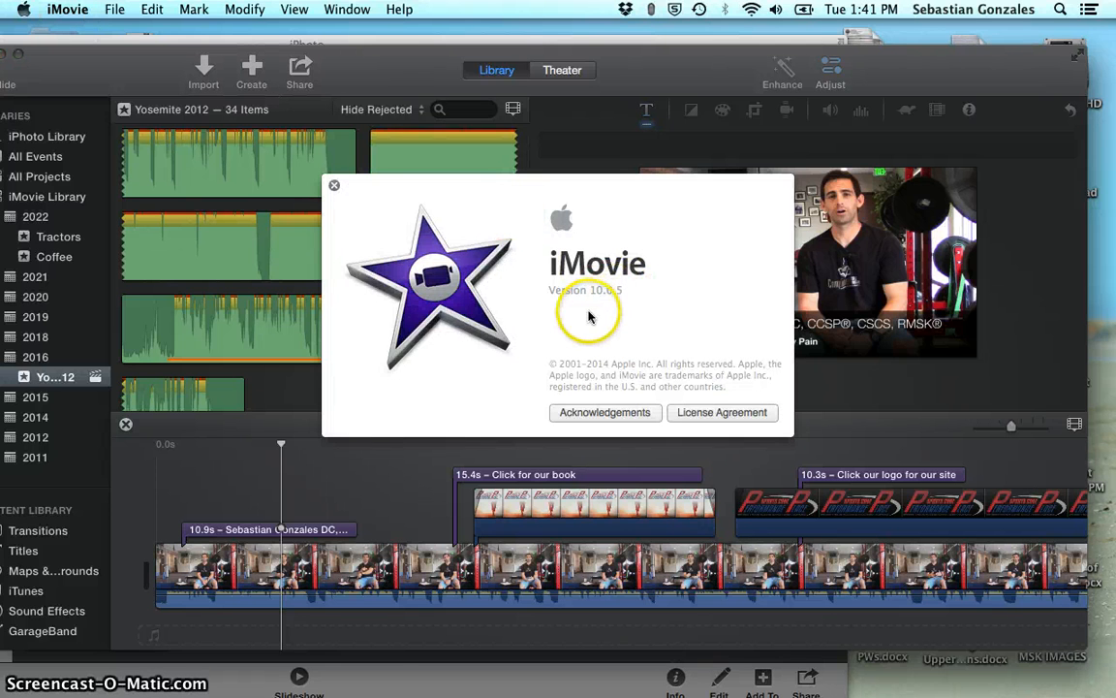
pyautogui.moveTo(335, 186)
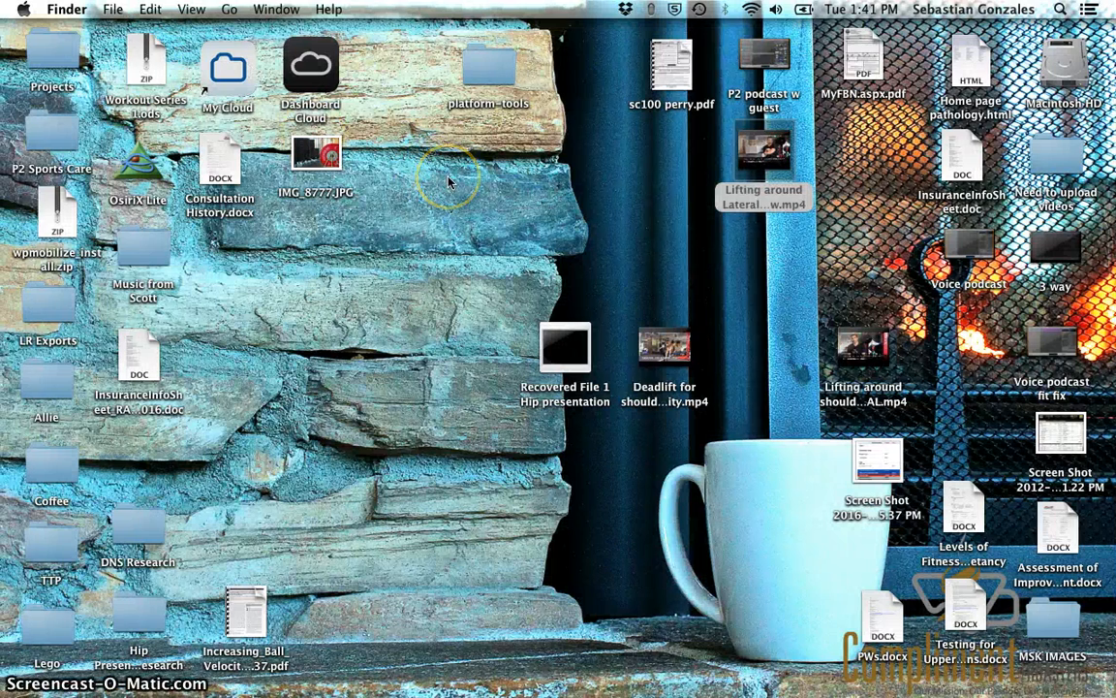
pyautogui.rightClick(764, 151)
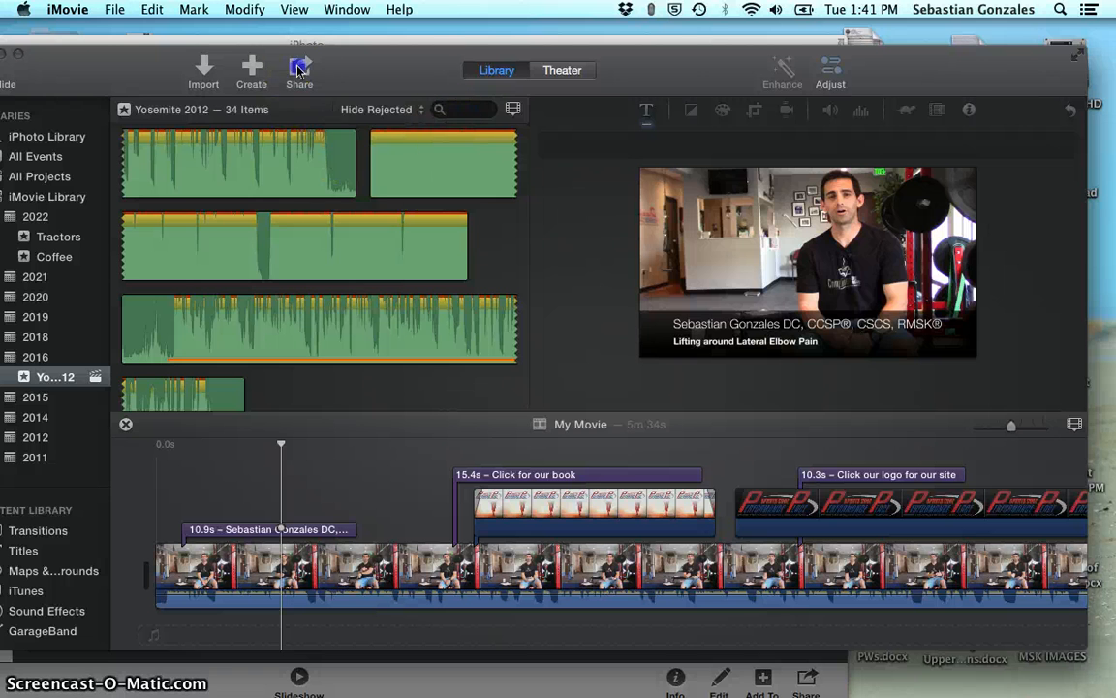
pyautogui.click(298, 69)
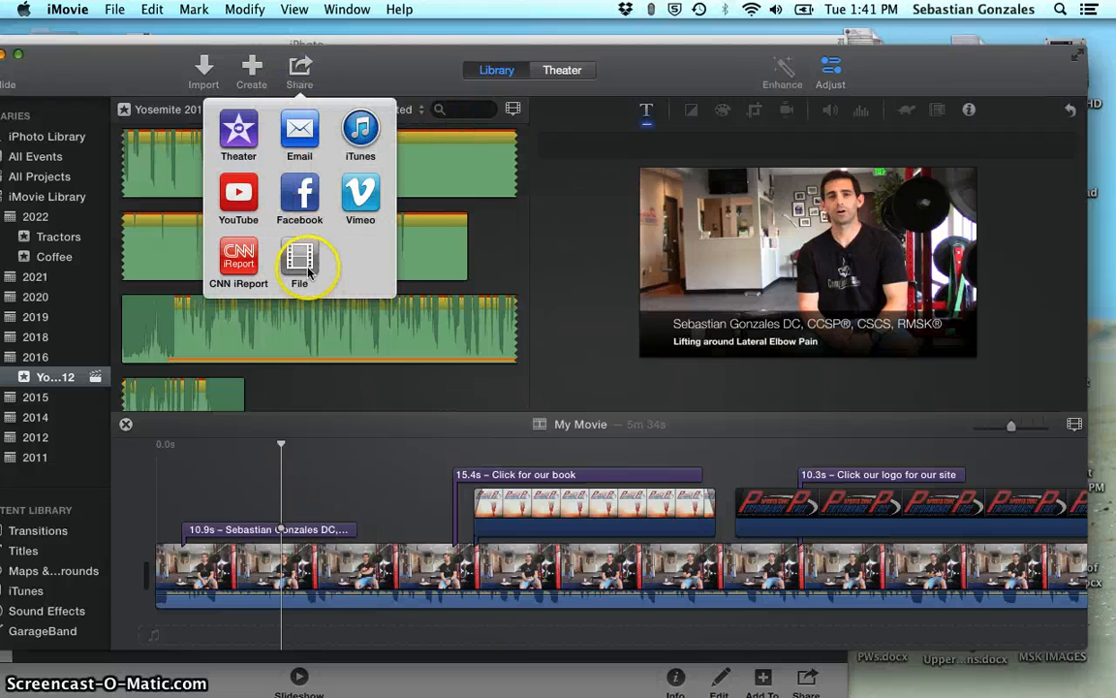
pyautogui.click(298, 262)
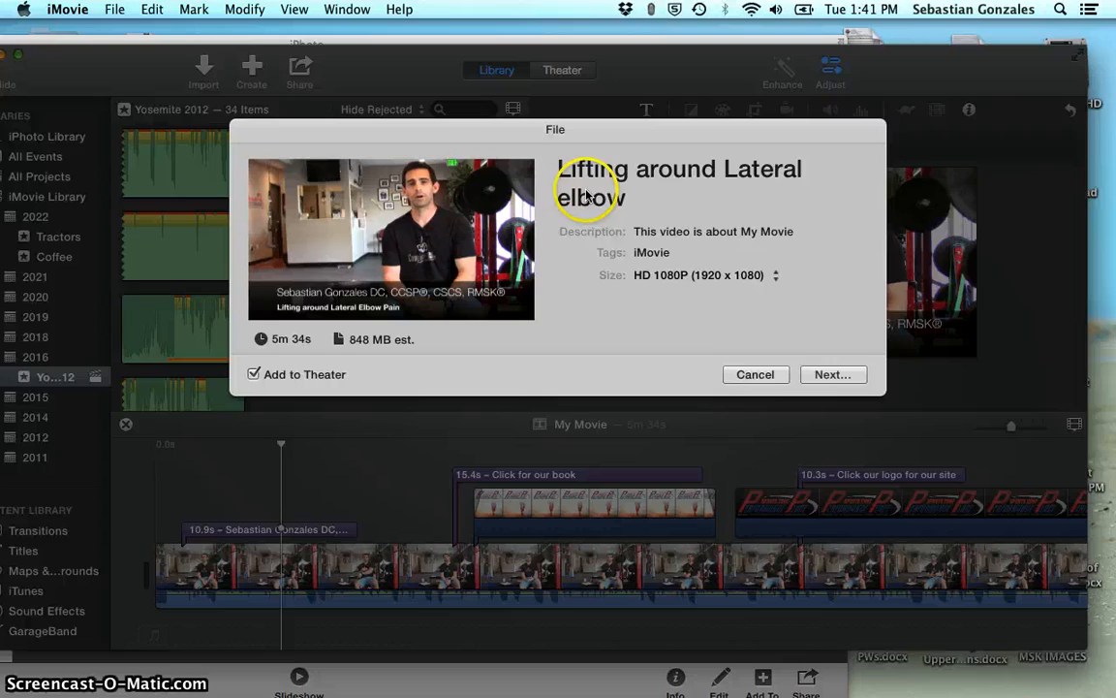
pyautogui.moveTo(755, 374)
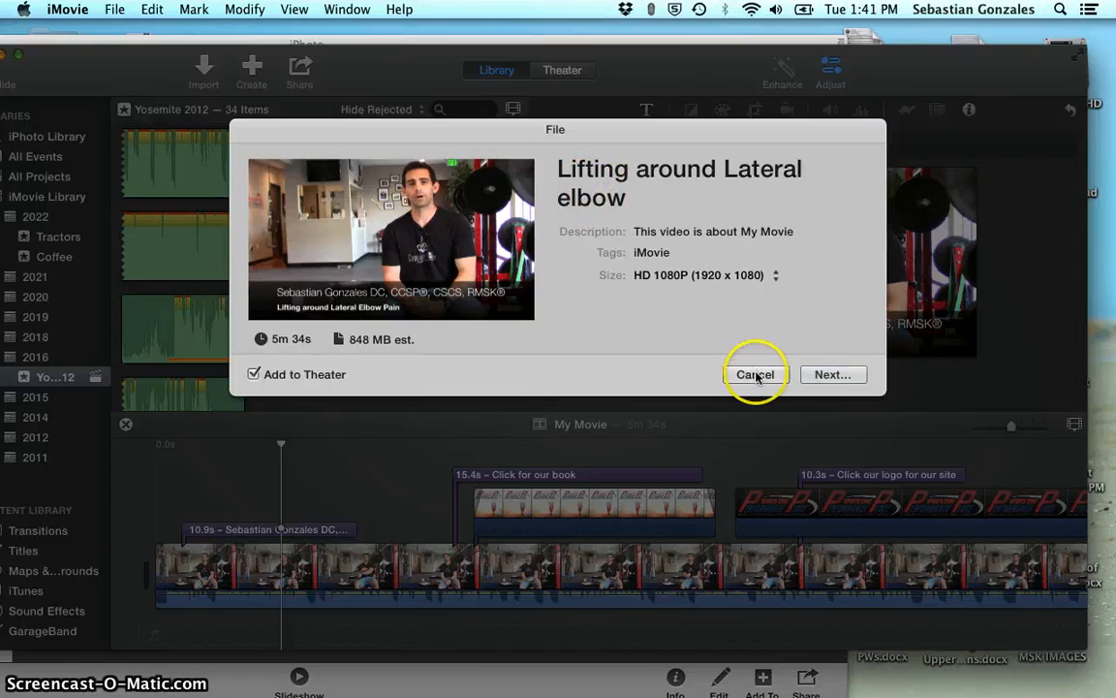
pyautogui.click(755, 374)
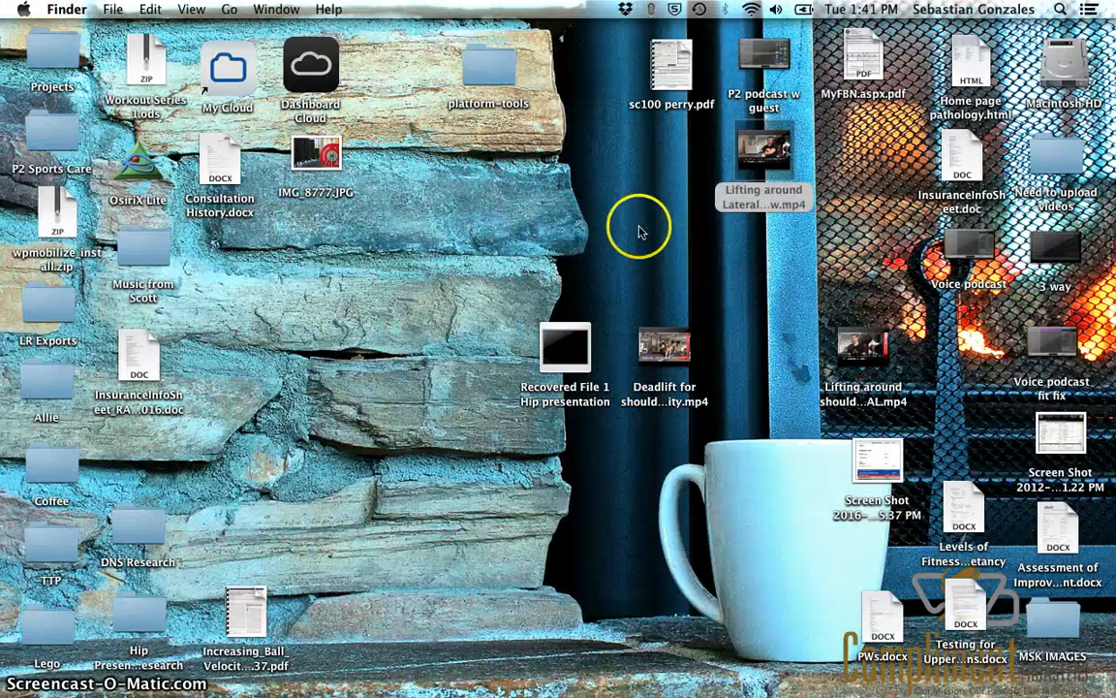
# Open the elbow video in QuickTime Player and start an Audio Only export to the Desktop
pyautogui.rightClick(763, 147)
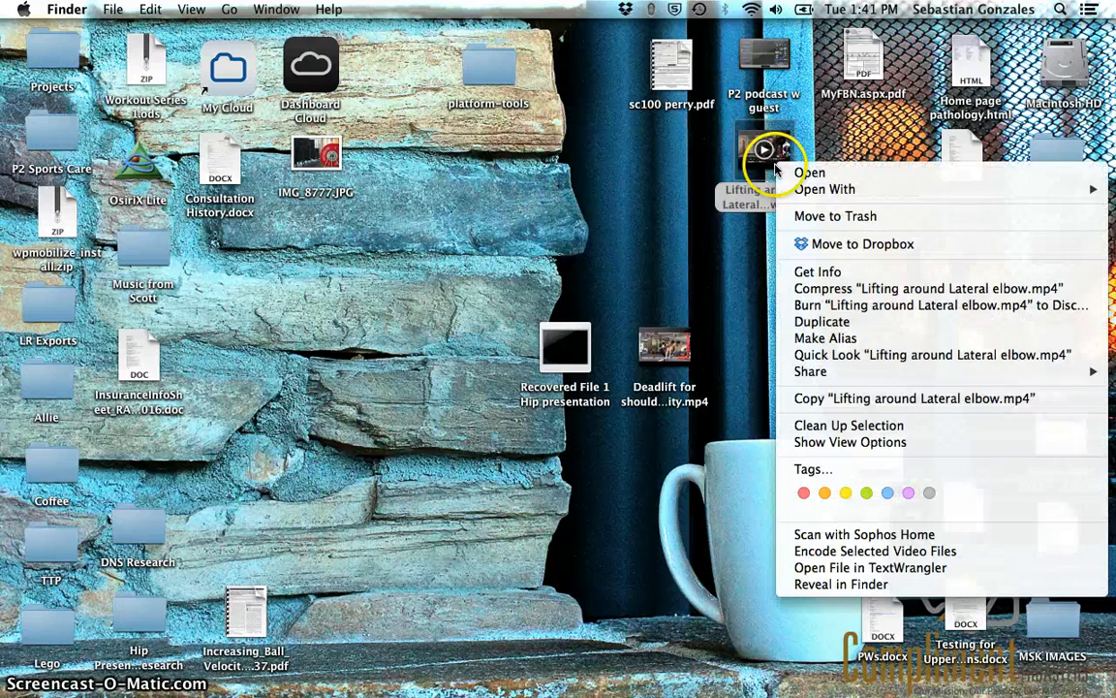
pyautogui.click(811, 171)
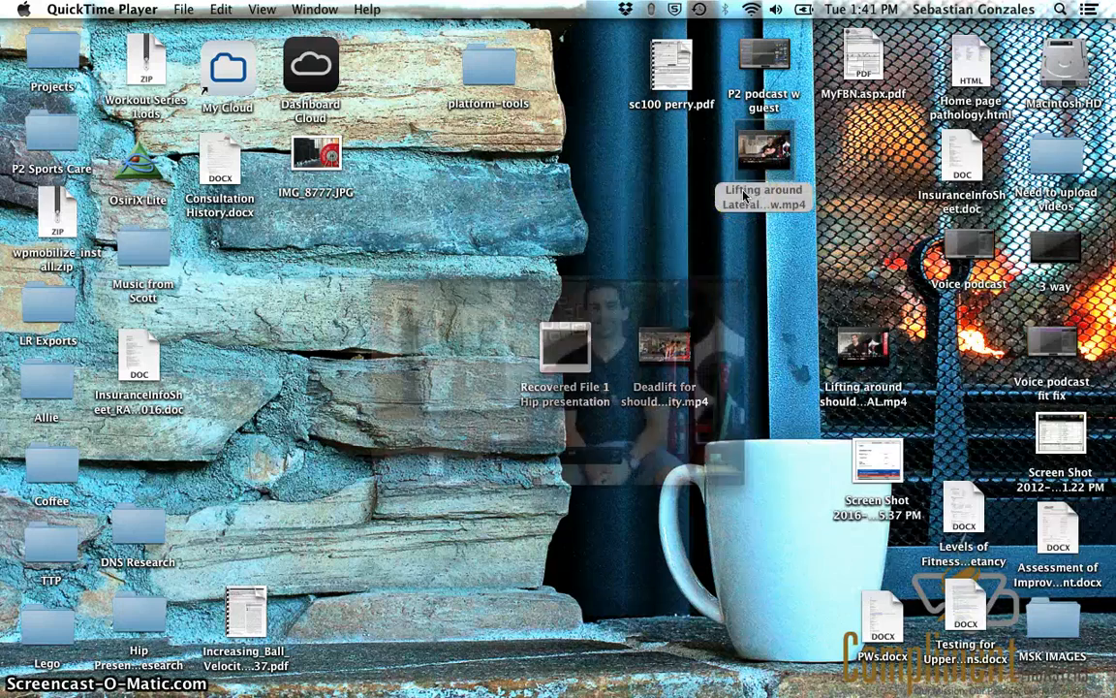
pyautogui.click(182, 8)
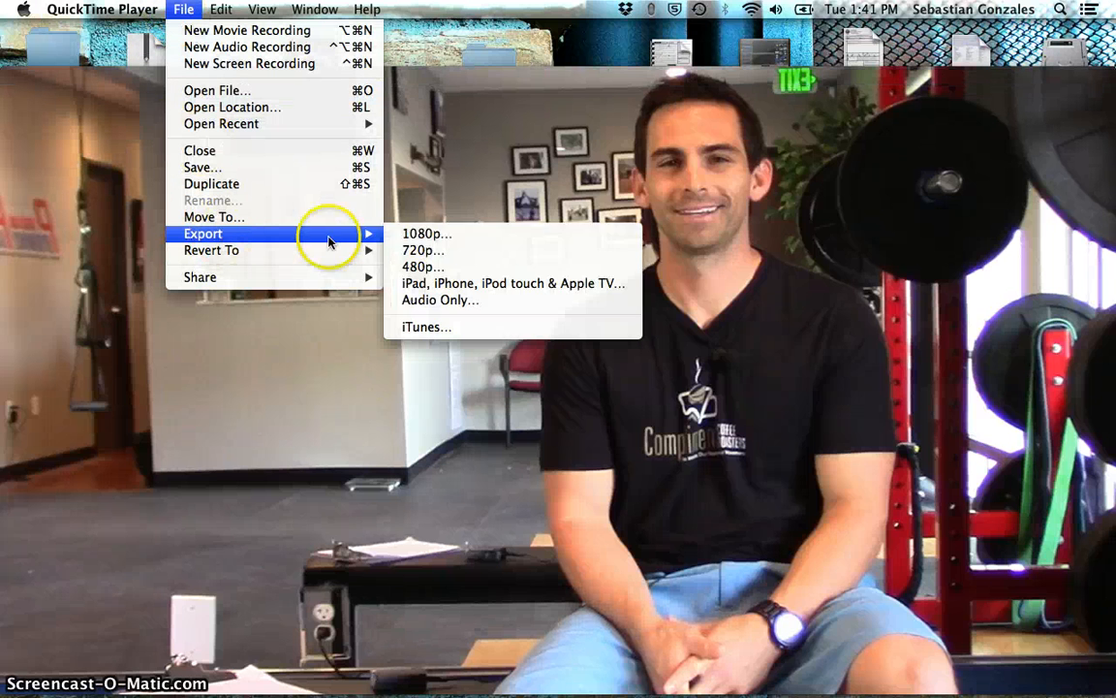
pyautogui.moveTo(440, 299)
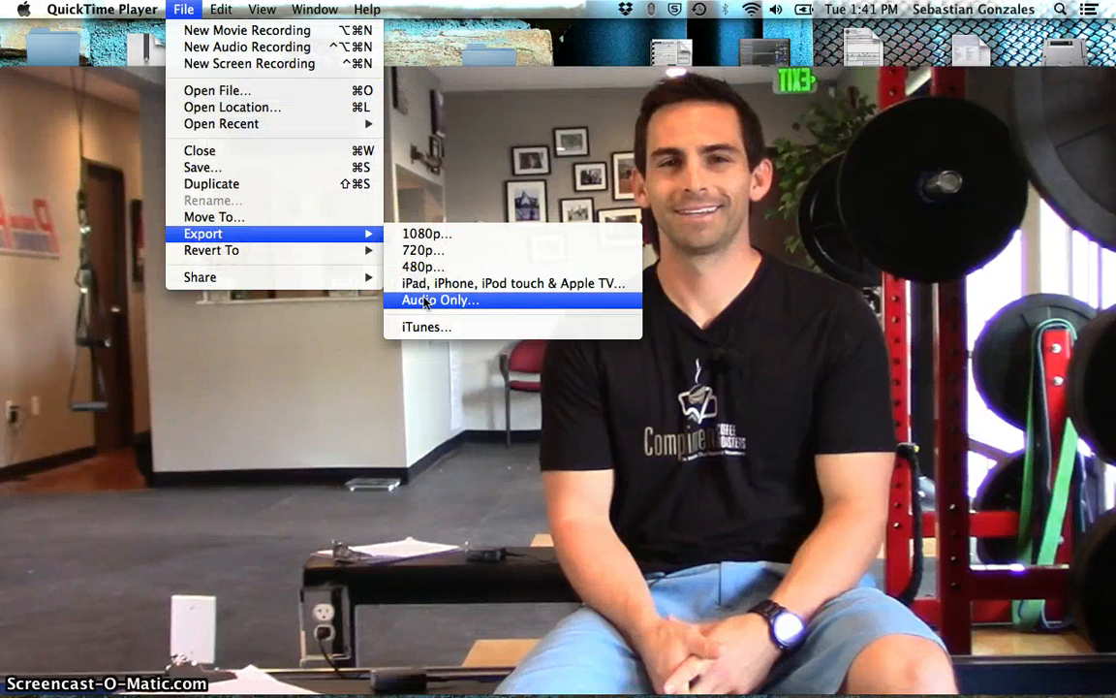
pyautogui.click(440, 298)
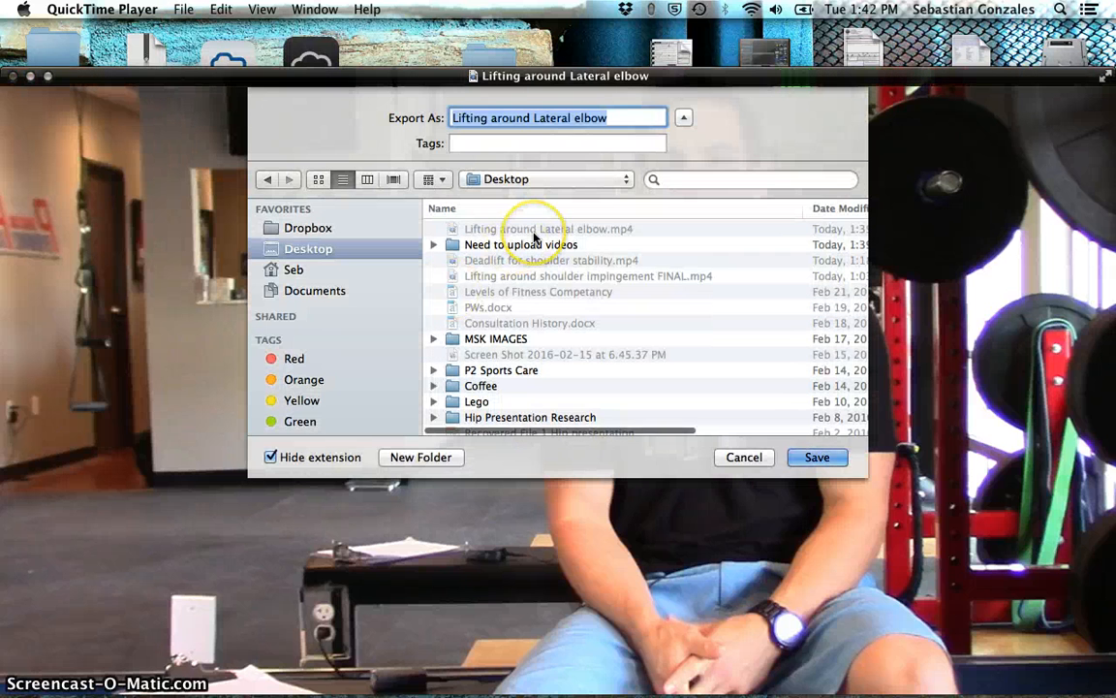
pyautogui.moveTo(734, 359)
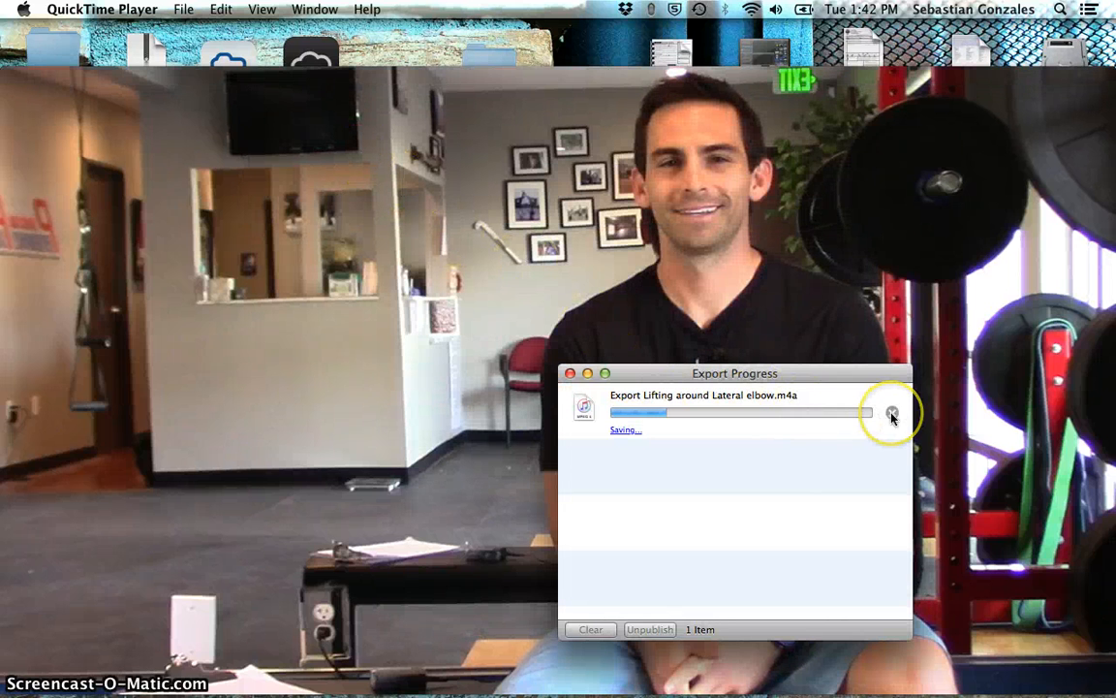
pyautogui.moveTo(709, 488)
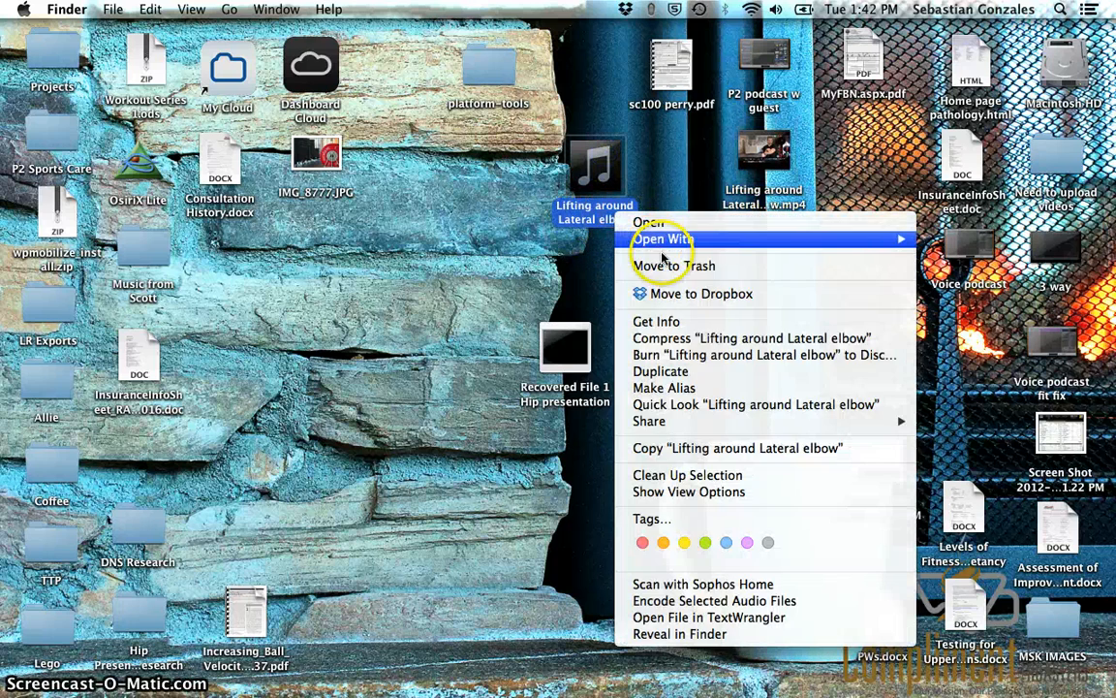
# View the exported m4a file's info and bring it into iTunes as a 5:35 track
pyautogui.click(294, 214)
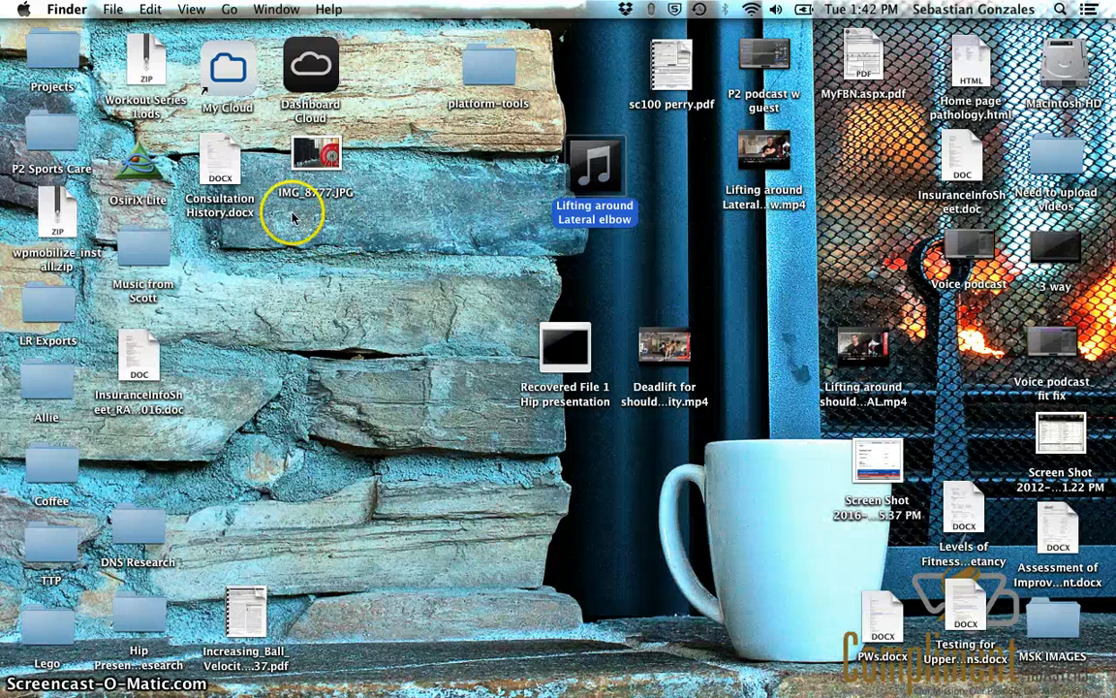
pyautogui.click(593, 164)
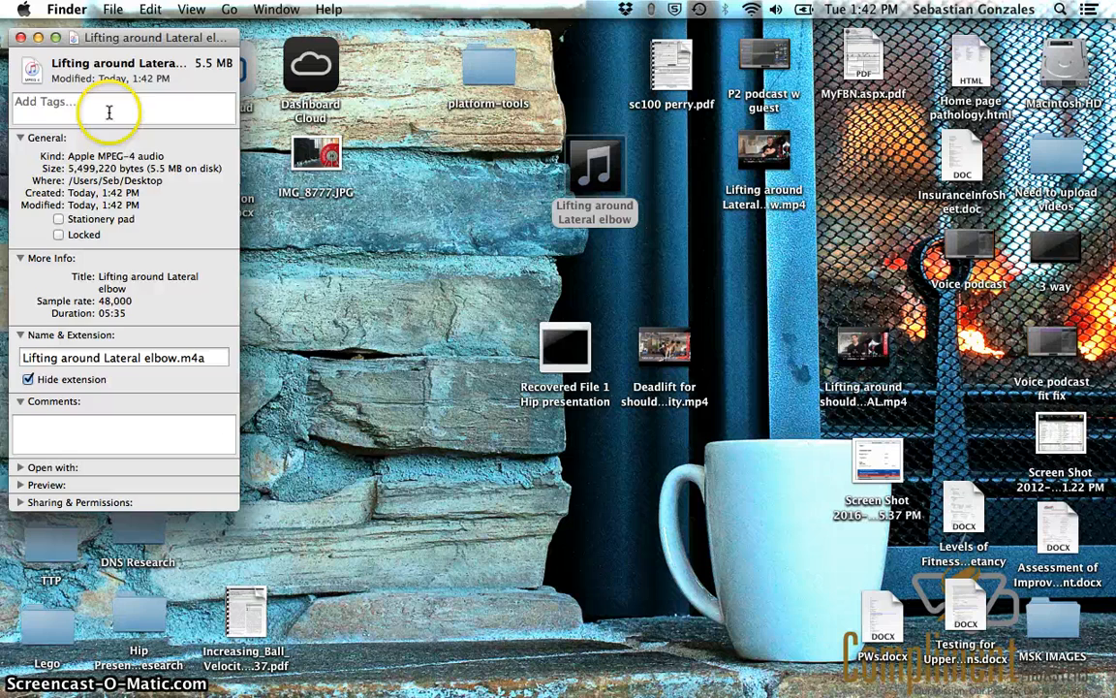
pyautogui.click(20, 39)
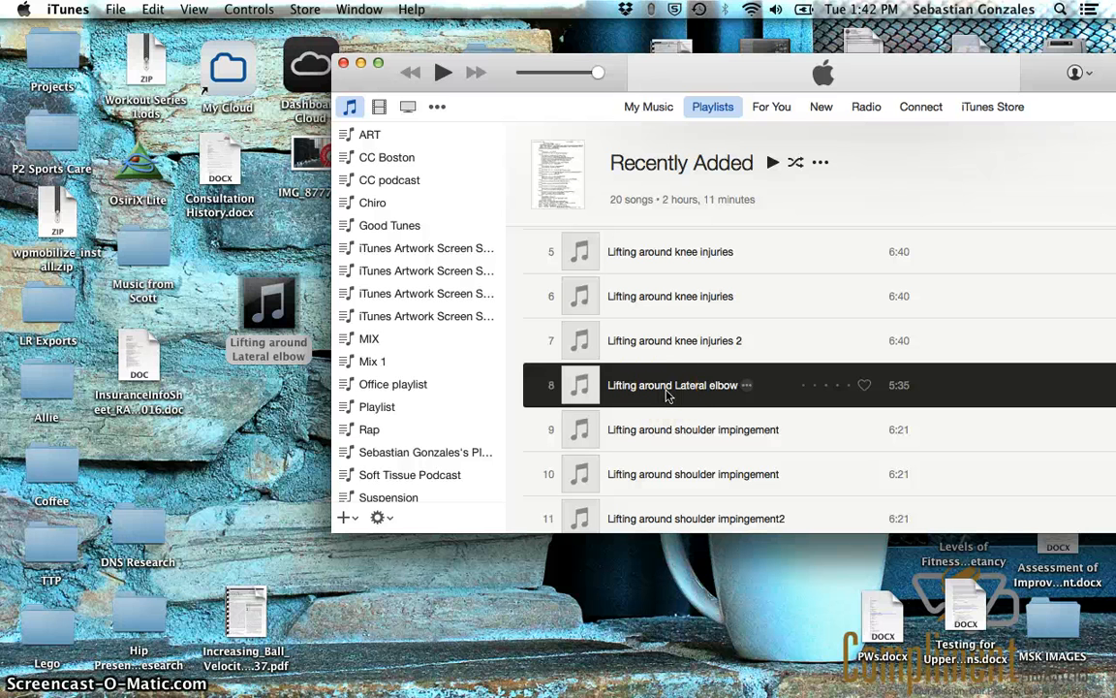
# Launch Audacity via Spotlight ('au') and start its File > Open dialog
pyautogui.rightClick(670, 384)
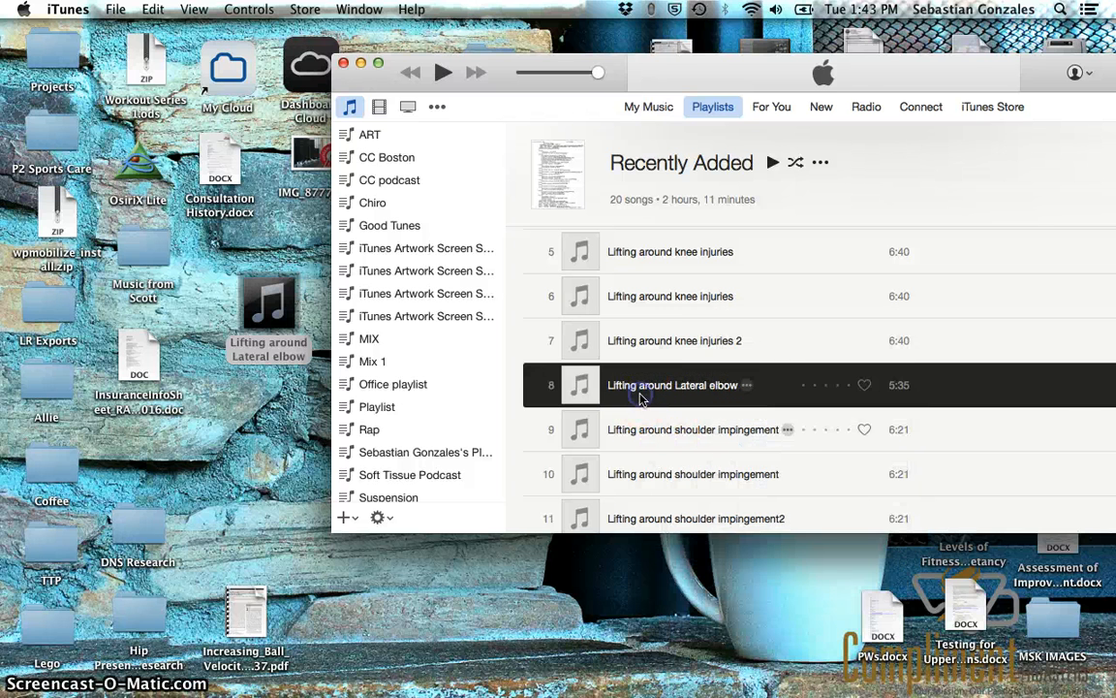
pyautogui.write('au')
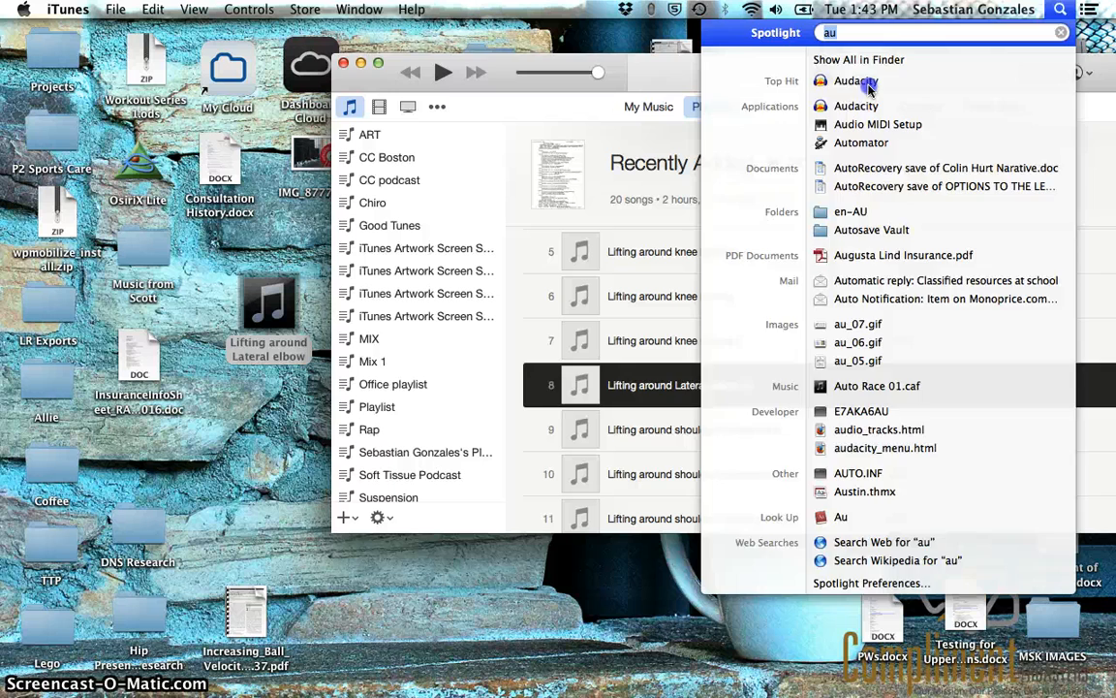
pyautogui.click(855, 81)
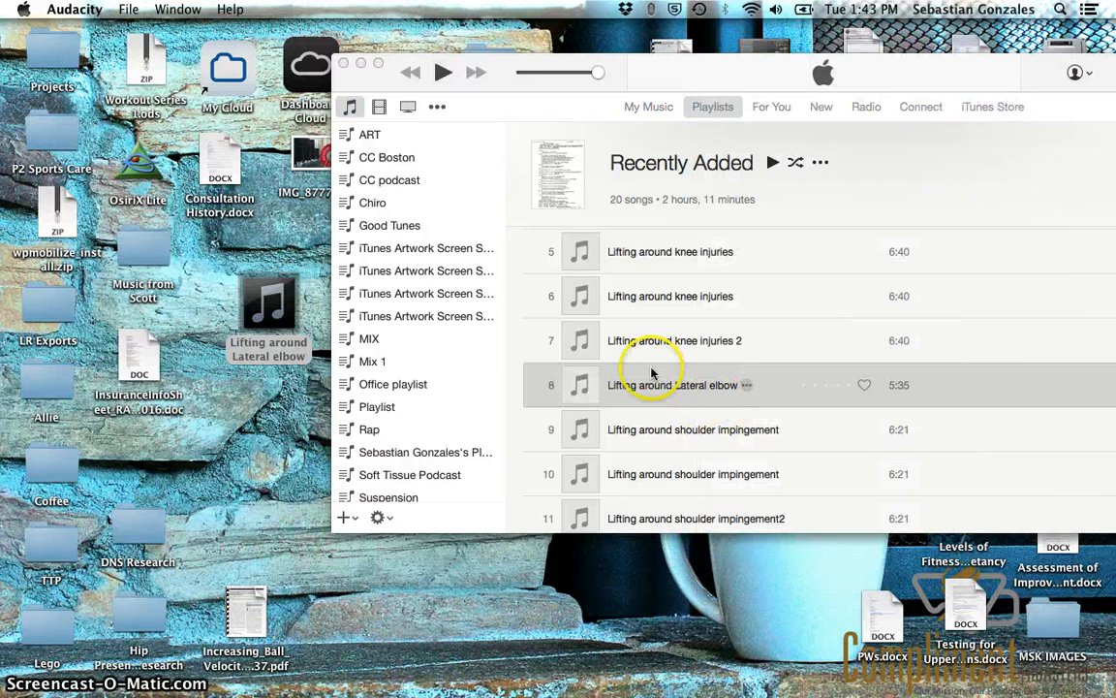
pyautogui.moveTo(128, 7)
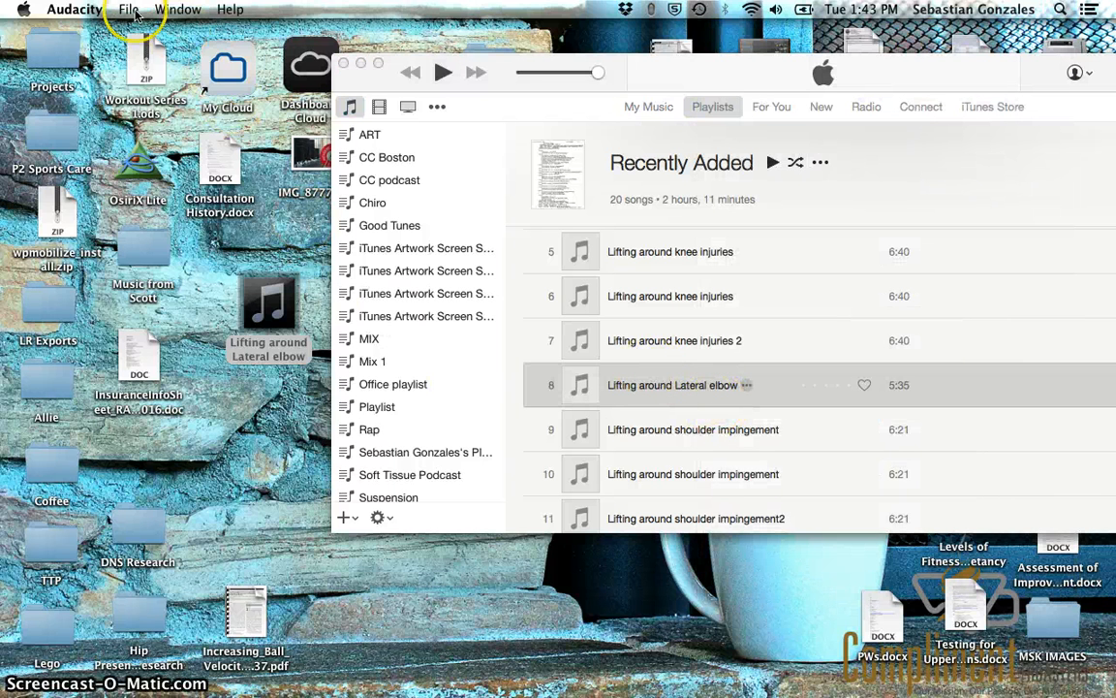
pyautogui.click(128, 8)
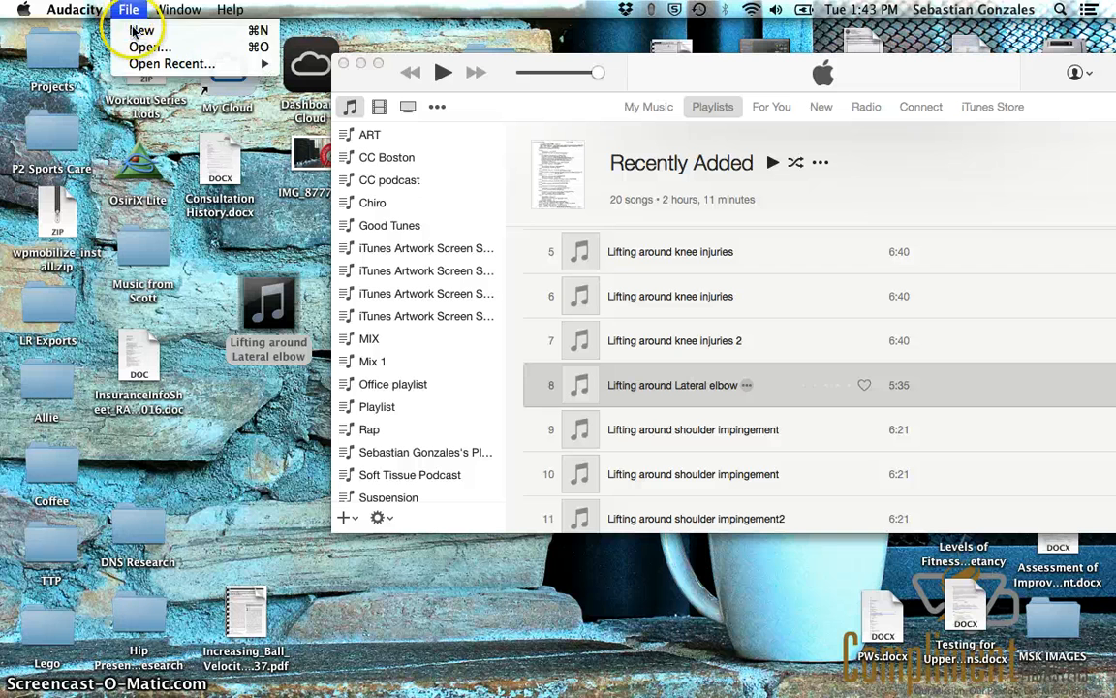
pyautogui.click(516, 314)
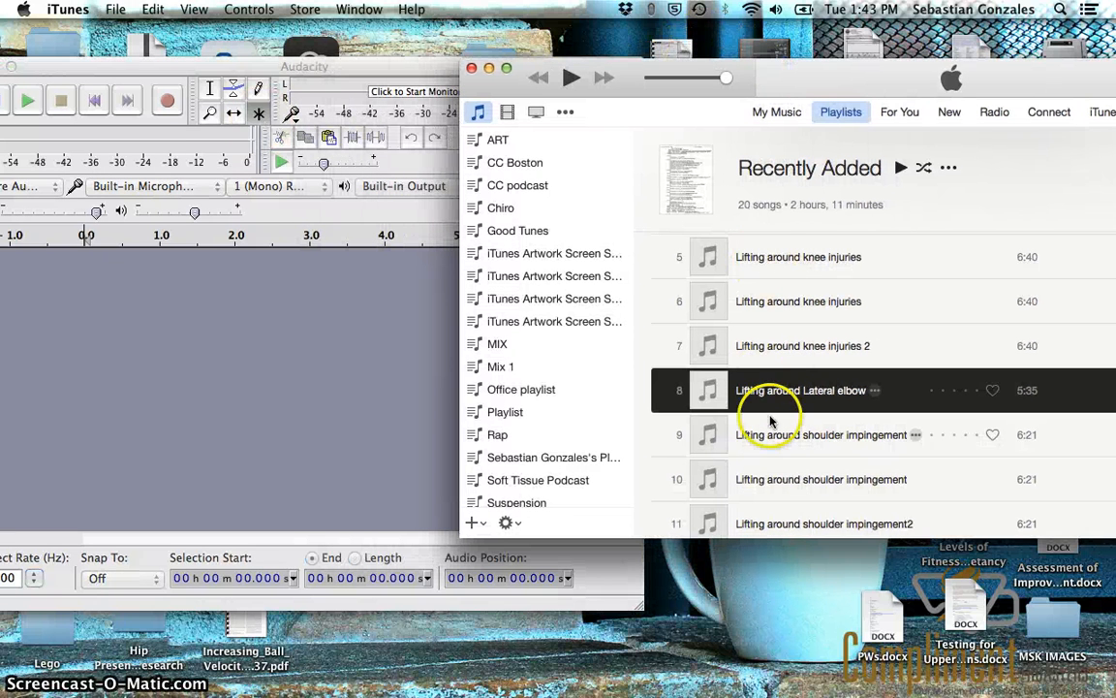
pyautogui.moveTo(310, 408)
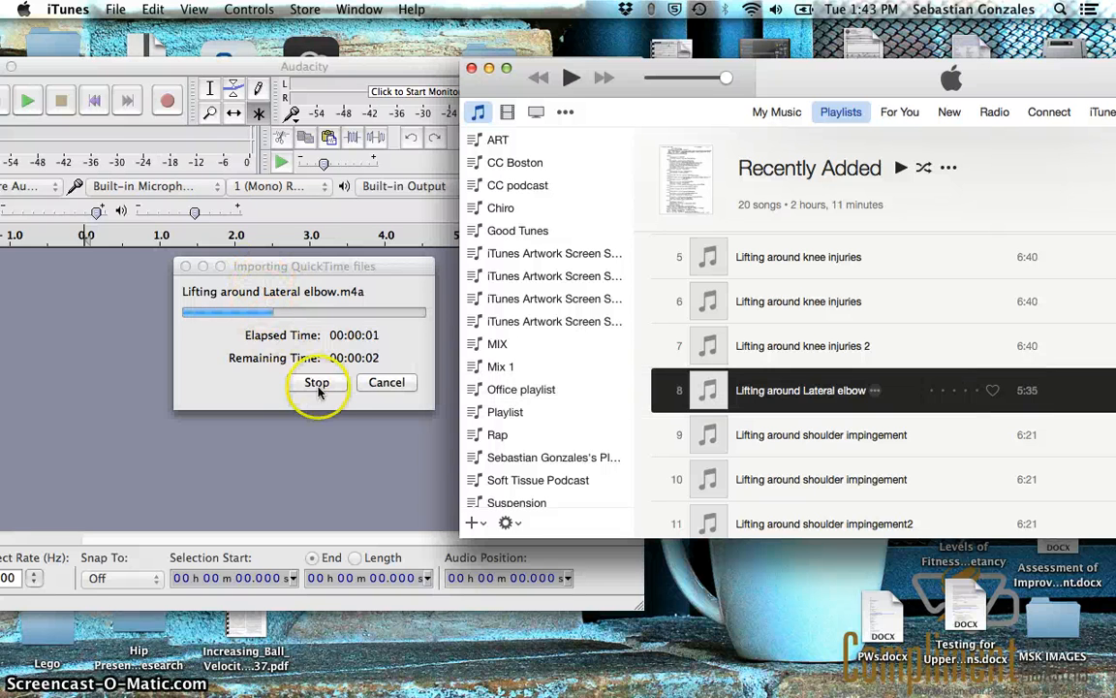
# Cancel the m4a import and create an MP3 version of the Lateral elbow track in iTunes
pyautogui.click(318, 380)
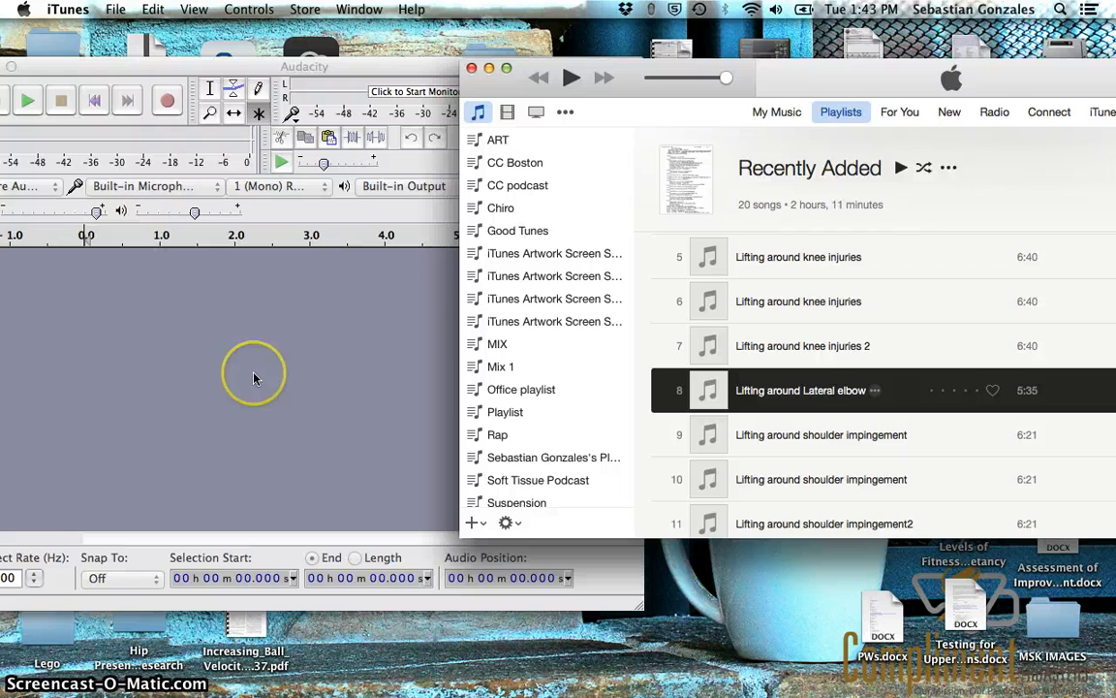
pyautogui.moveTo(701, 411)
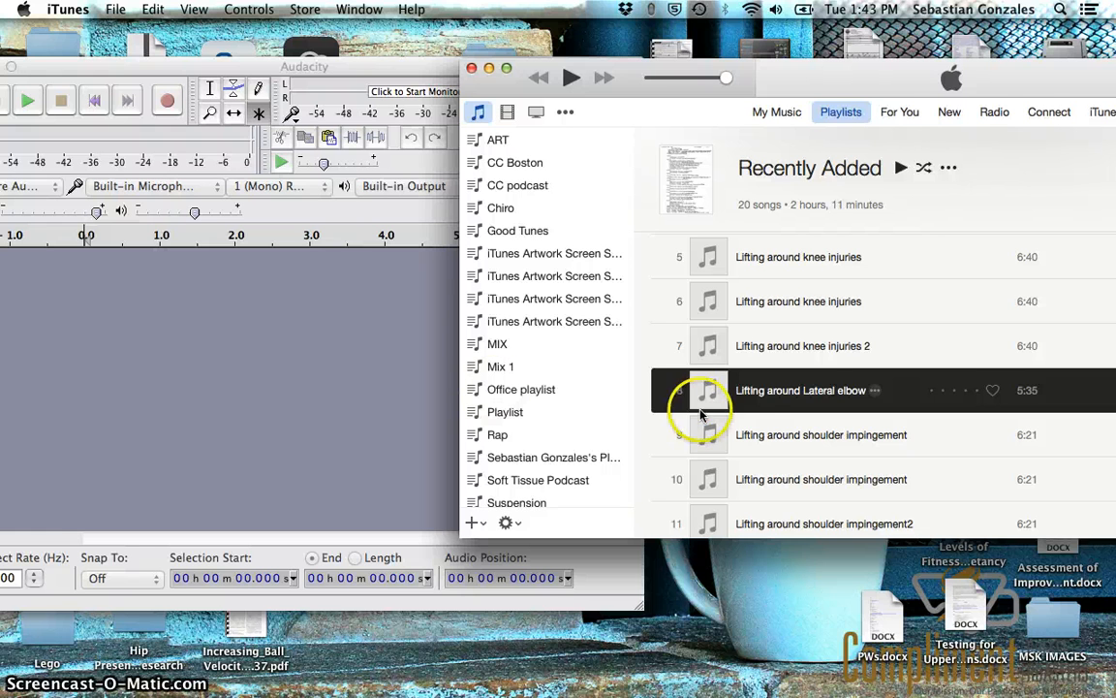
pyautogui.doubleClick(801, 389)
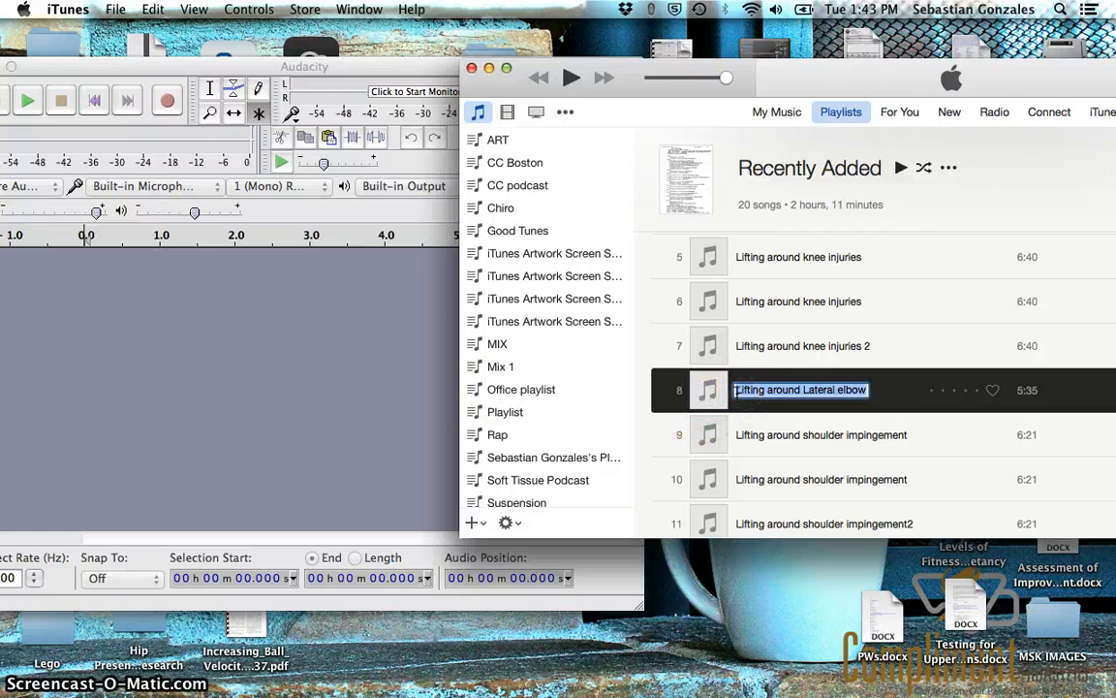
pyautogui.moveTo(833, 354)
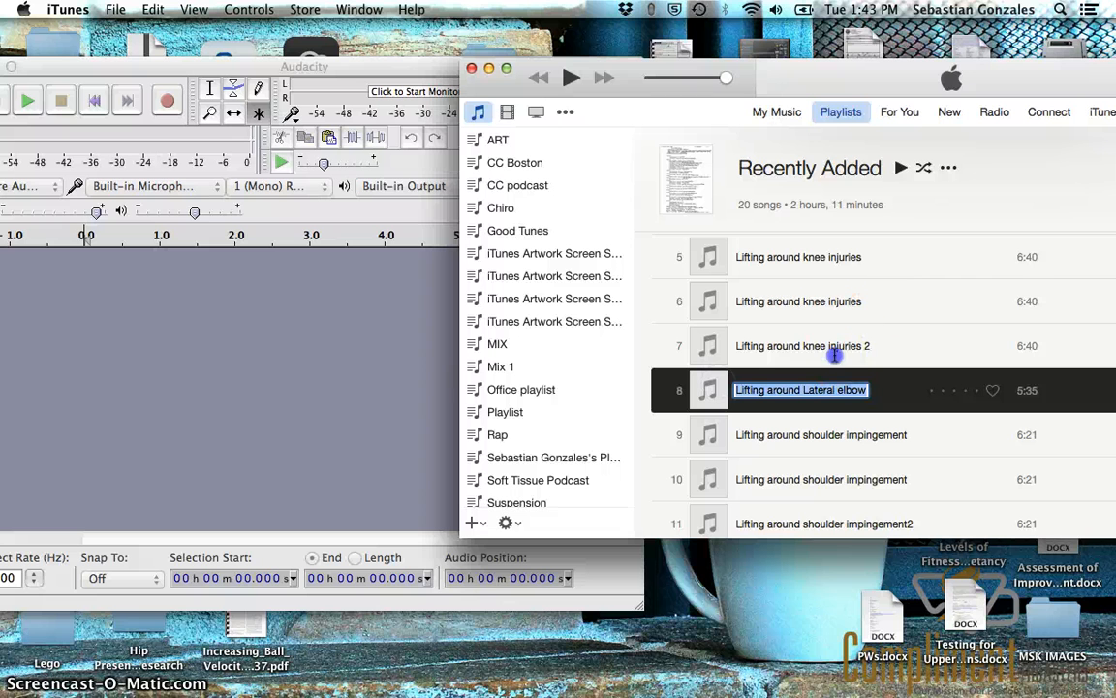
pyautogui.click(802, 345)
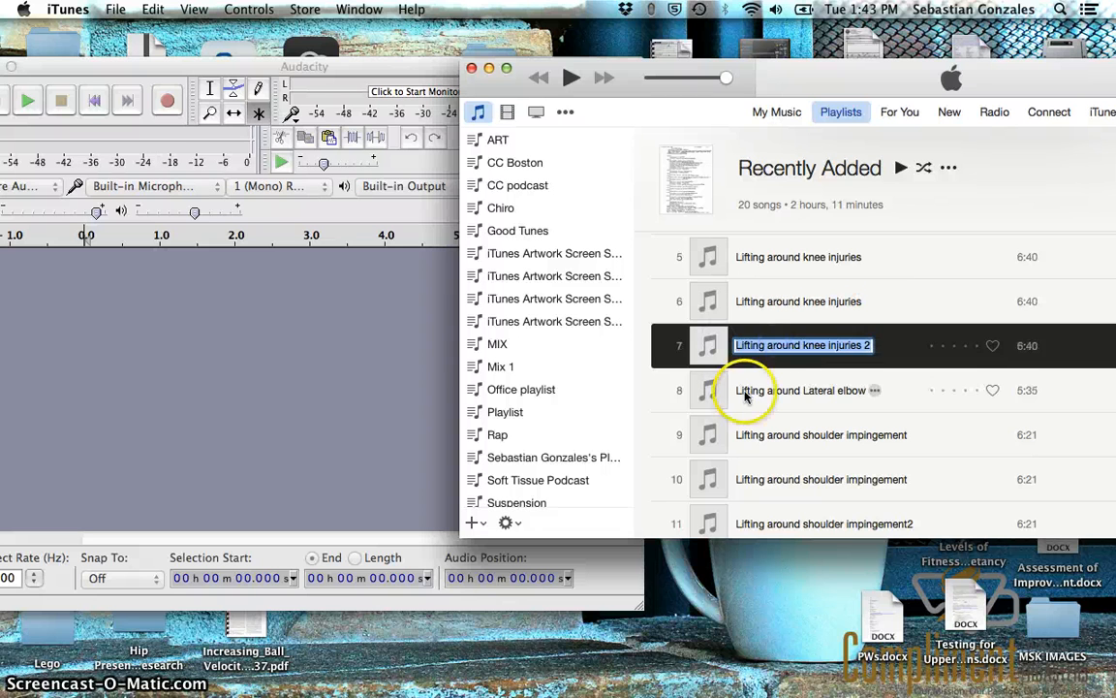
pyautogui.rightClick(804, 390)
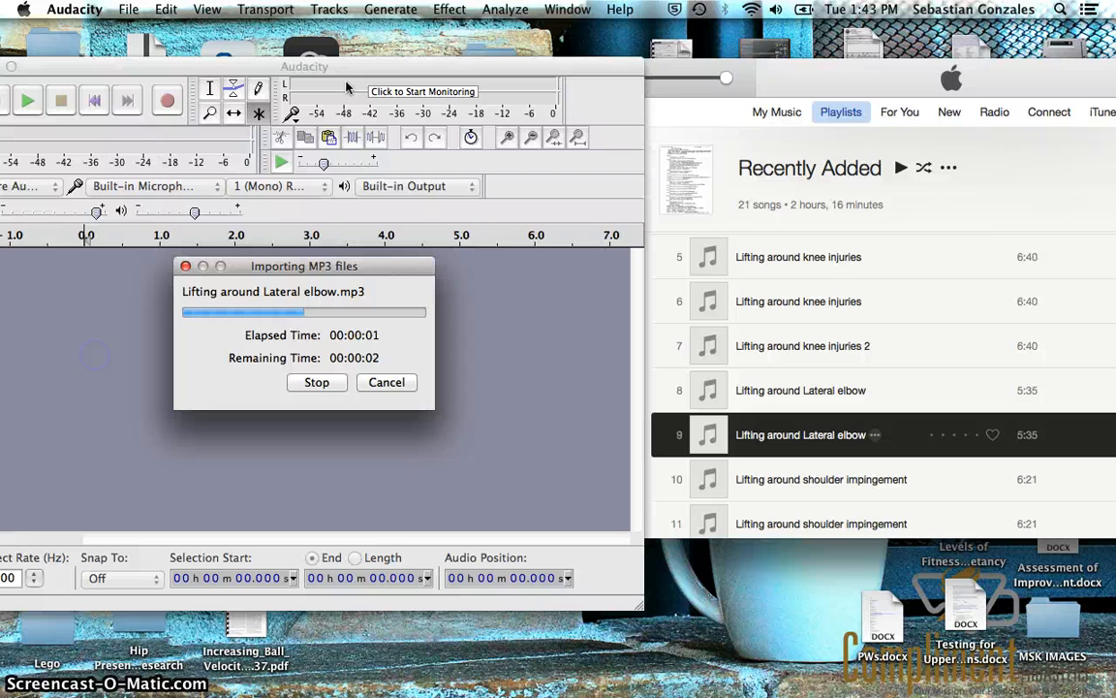
pyautogui.moveTo(708, 66)
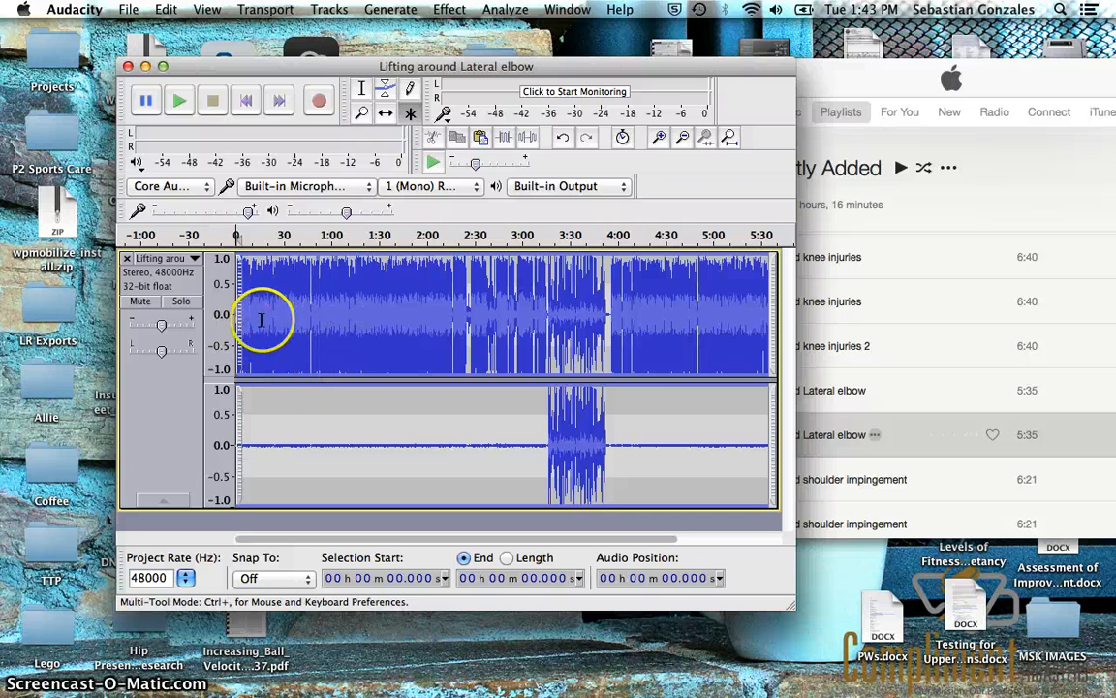
pyautogui.moveTo(639, 333)
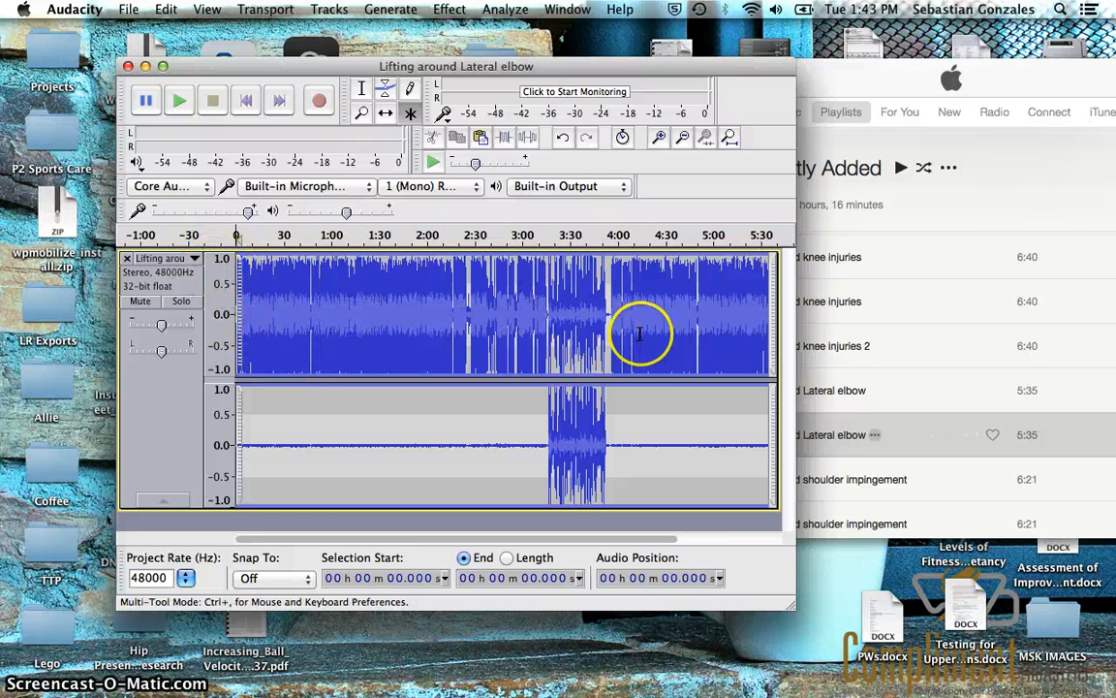
pyautogui.moveTo(624, 419)
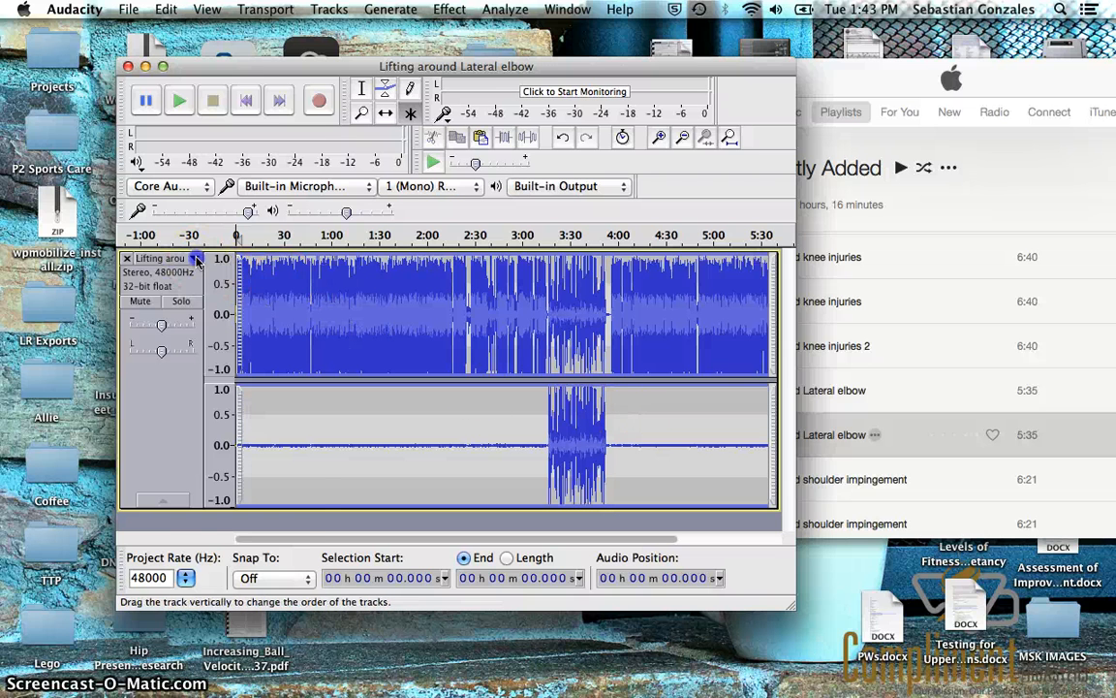
# Split the stereo track, remove the silent right channel and duplicate the full left channel
pyautogui.click(194, 258)
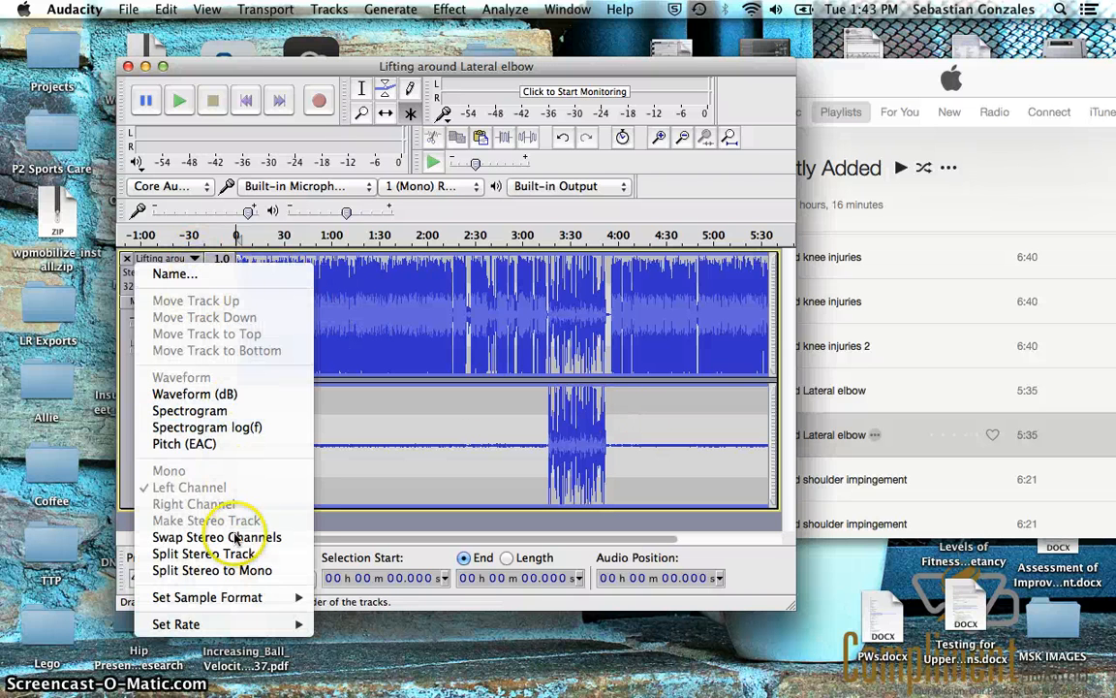
pyautogui.click(201, 554)
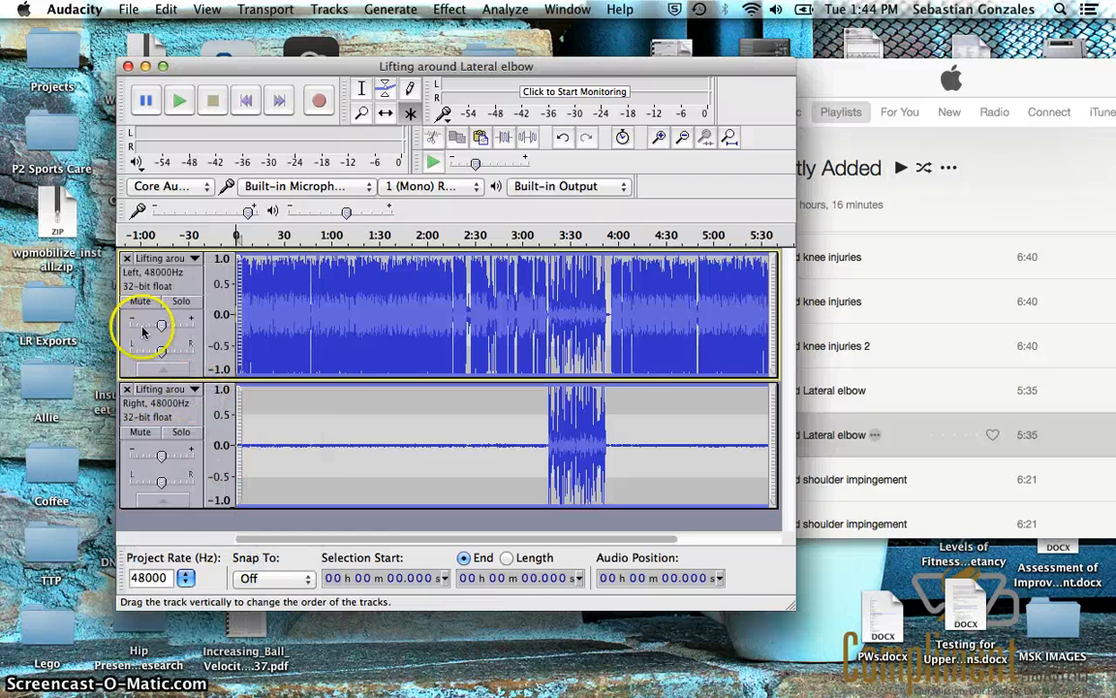
pyautogui.click(128, 388)
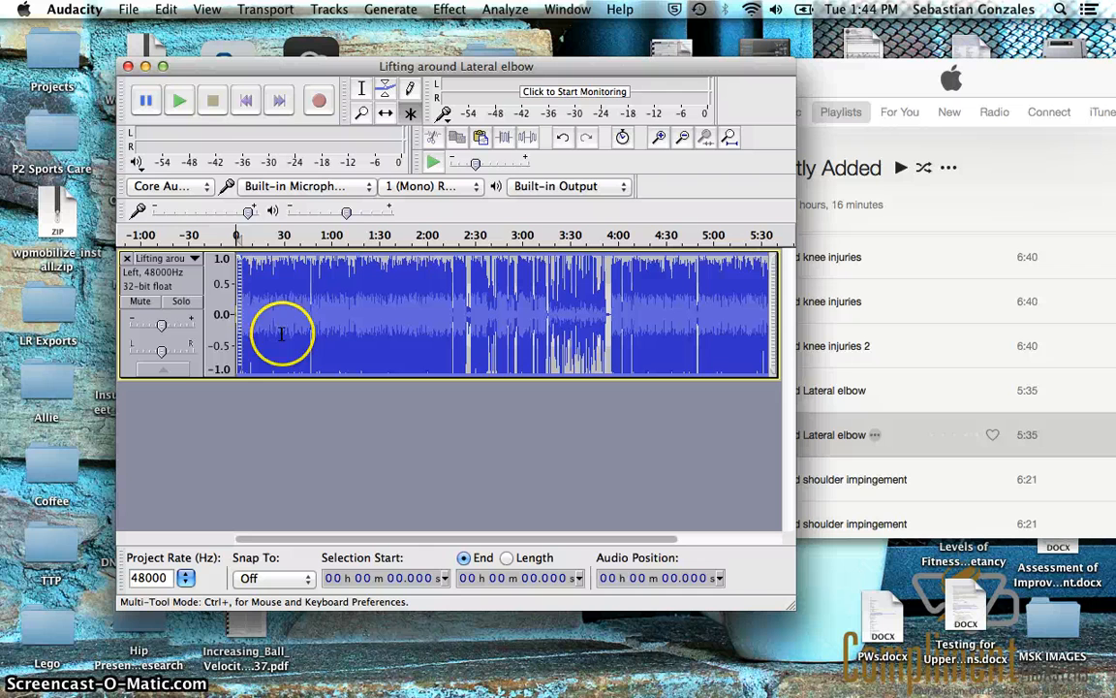
pyautogui.click(308, 333)
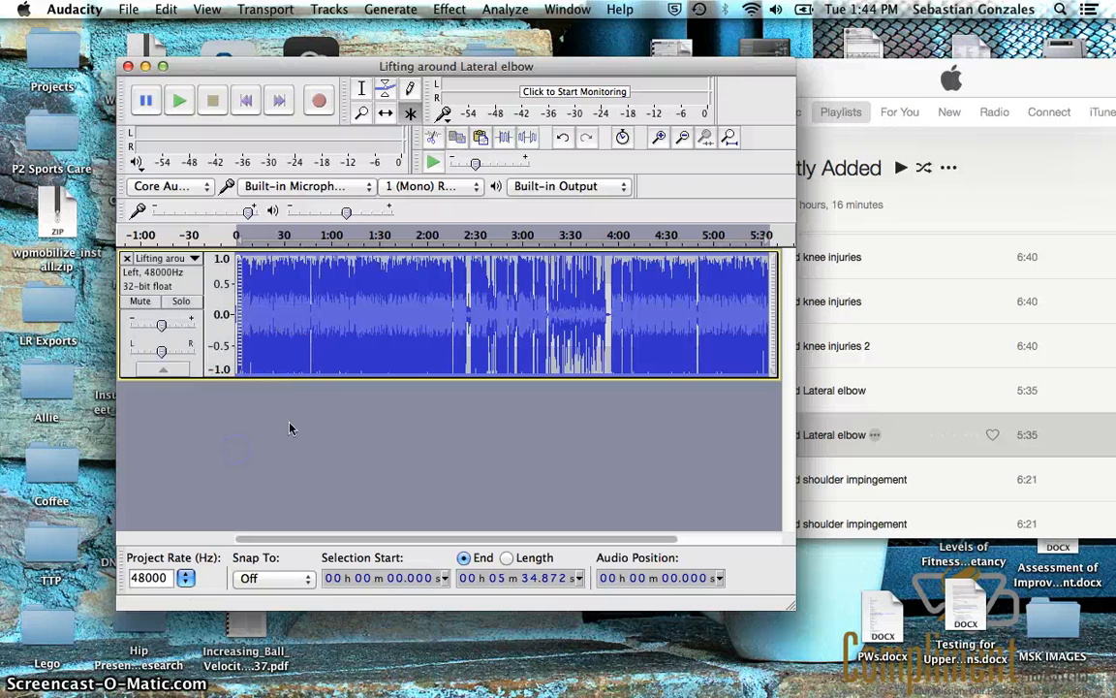
pyautogui.moveTo(388, 432)
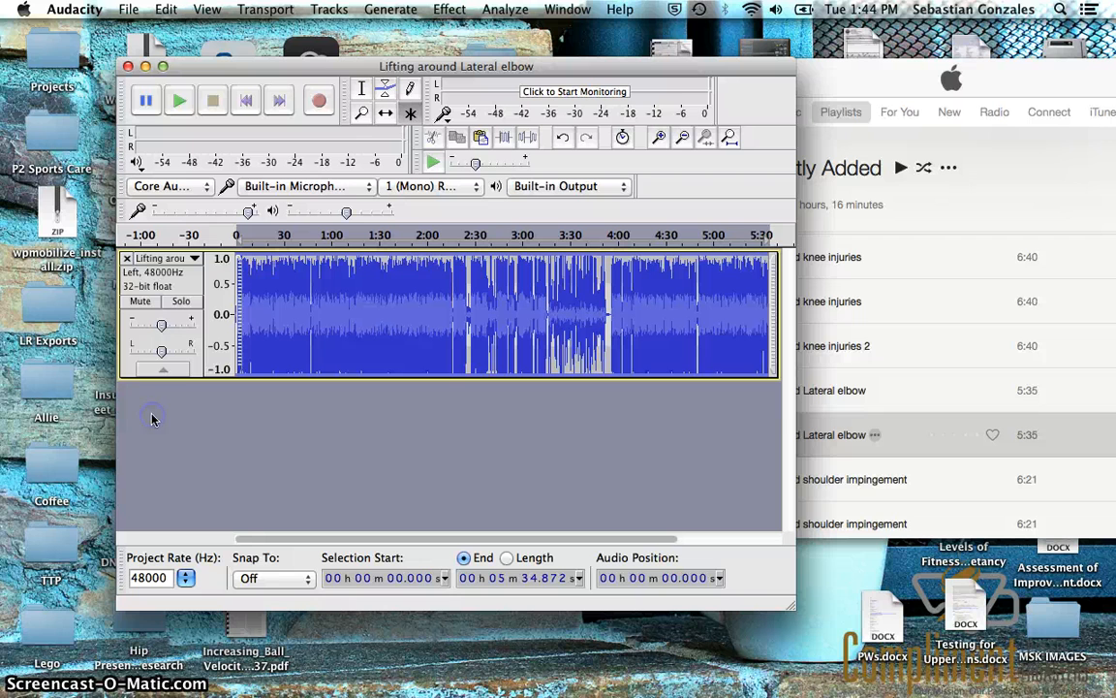
pyautogui.moveTo(171, 445)
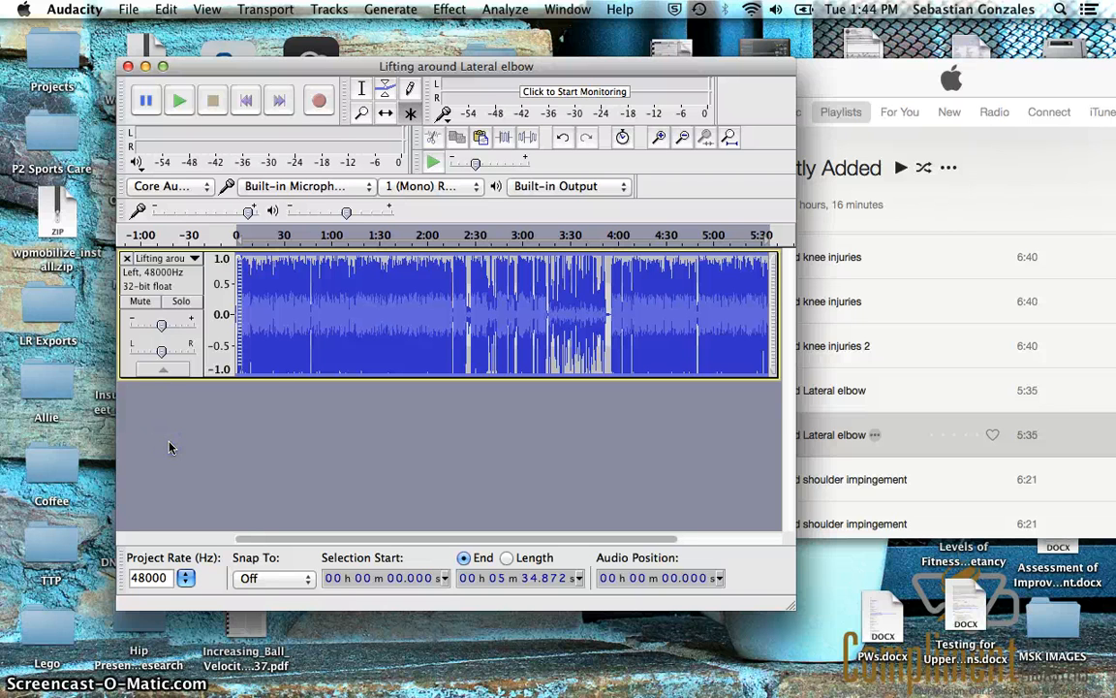
pyautogui.moveTo(250, 334)
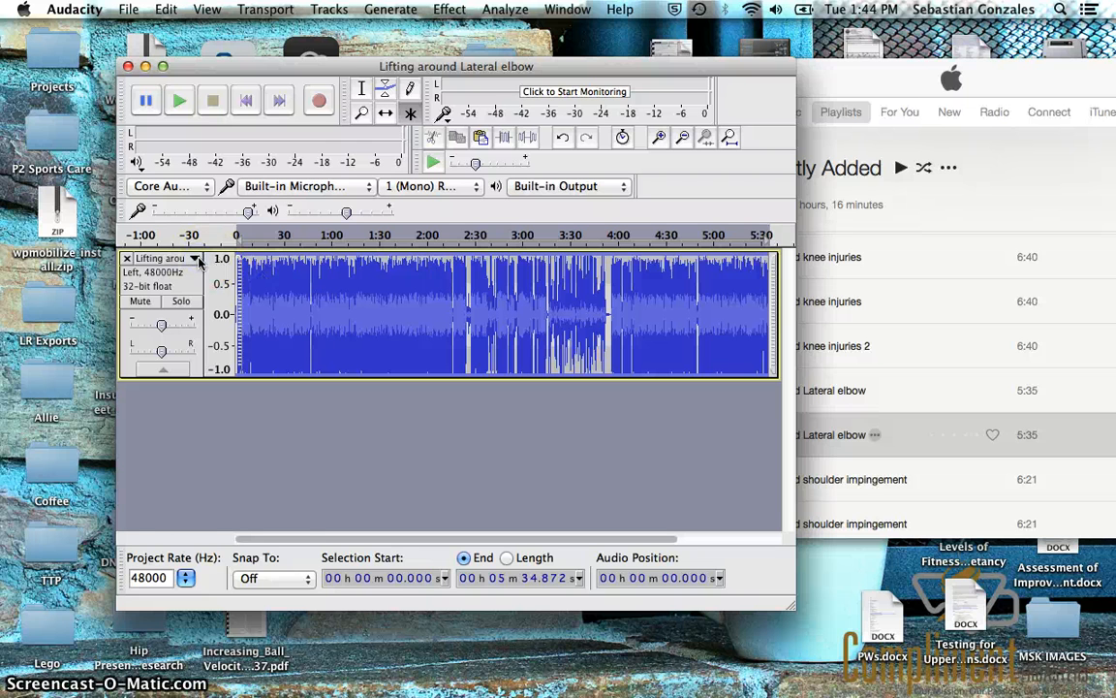
pyautogui.click(194, 258)
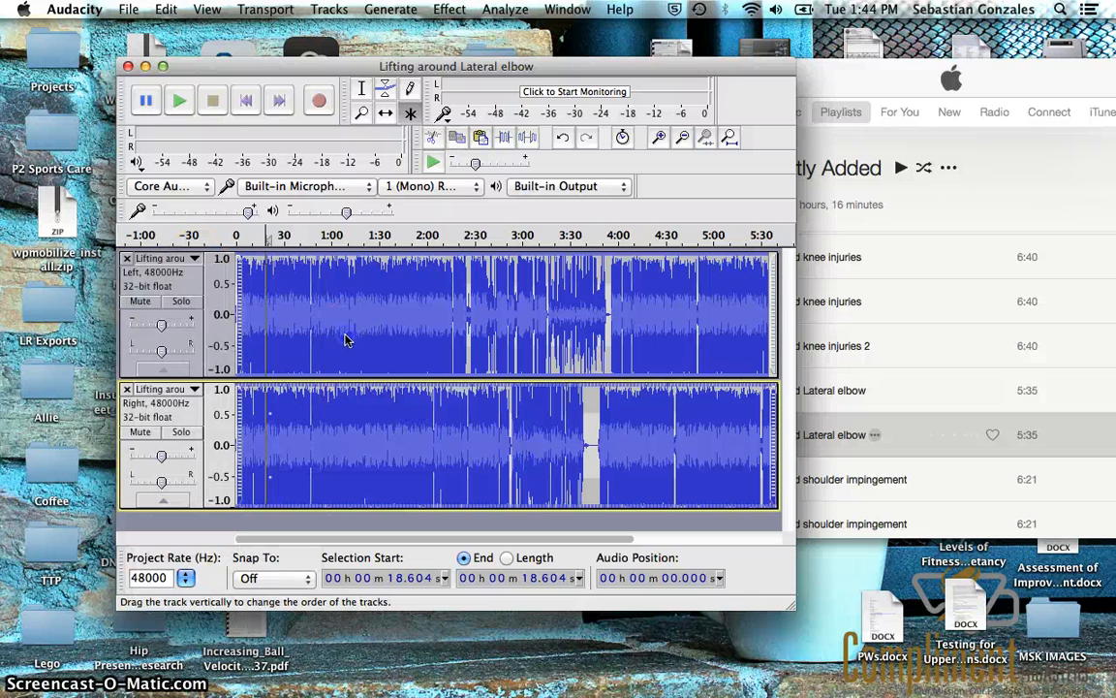
# Select the audio tracks and bring up the upper track's channel menu
pyautogui.click(194, 388)
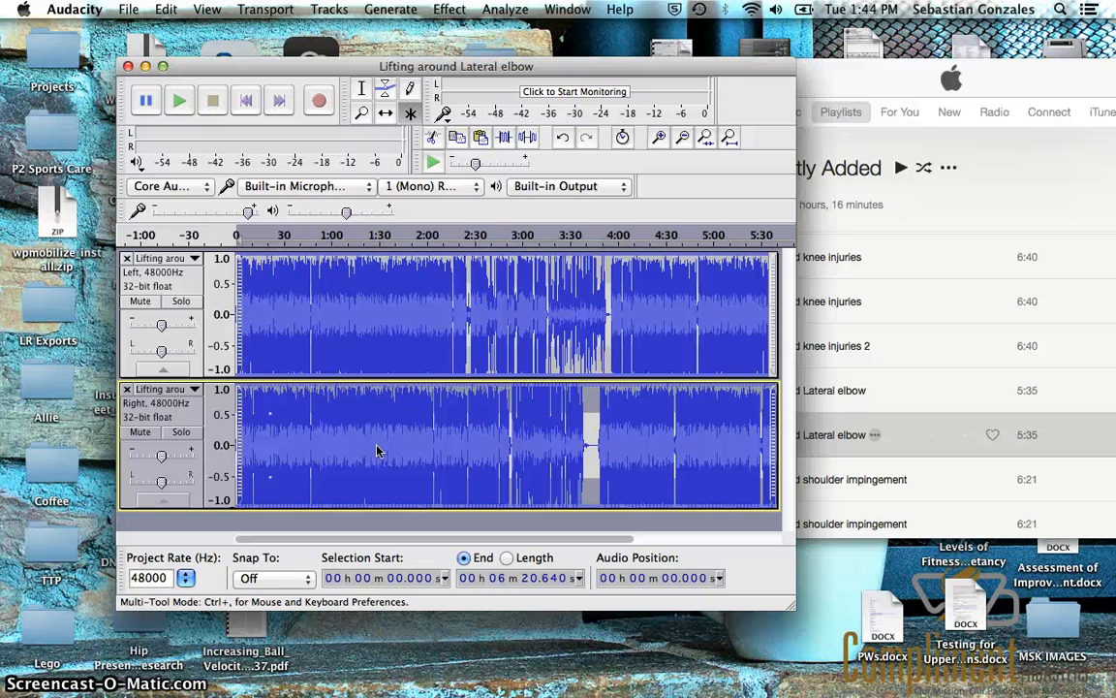
pyautogui.moveTo(613, 444)
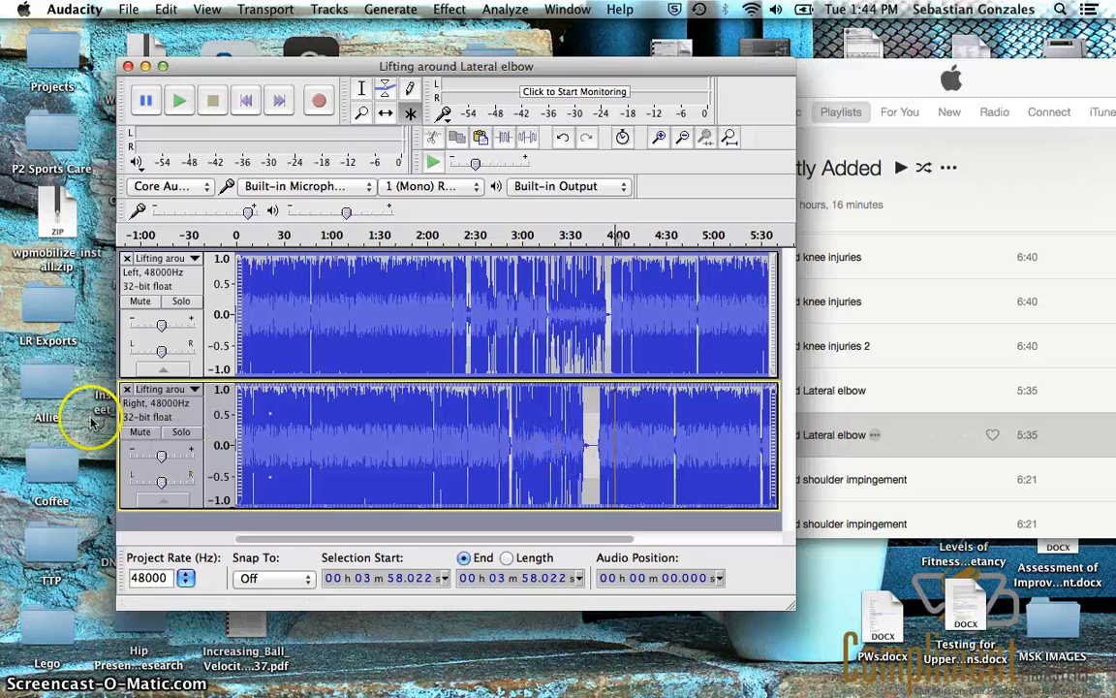
pyautogui.click(128, 388)
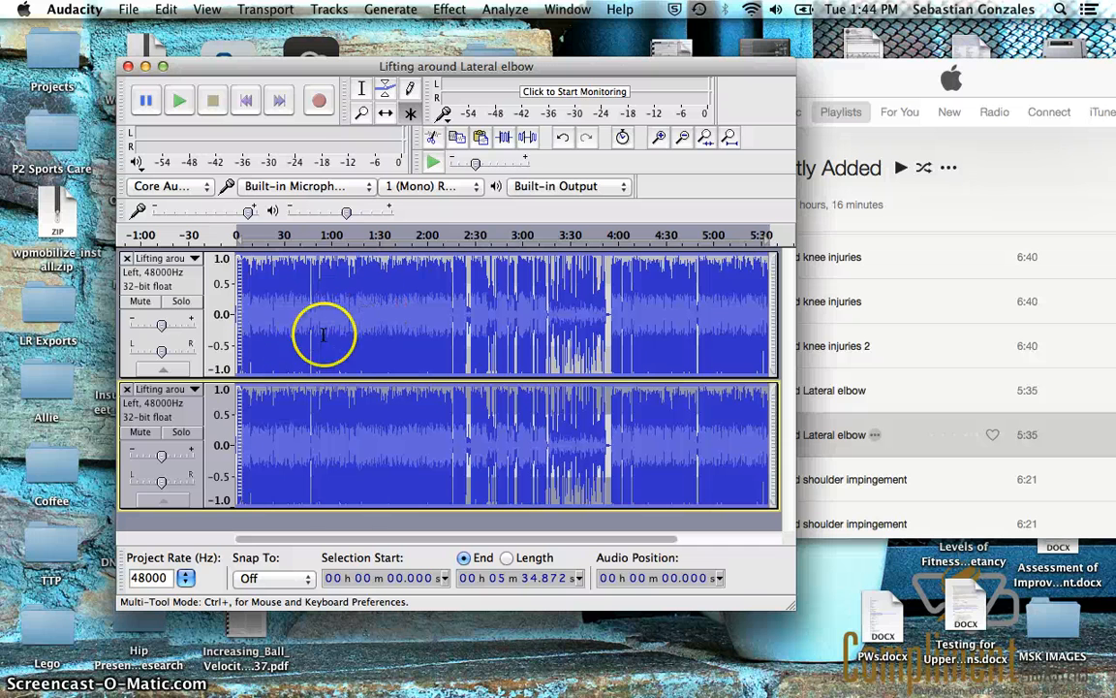
pyautogui.moveTo(620, 438)
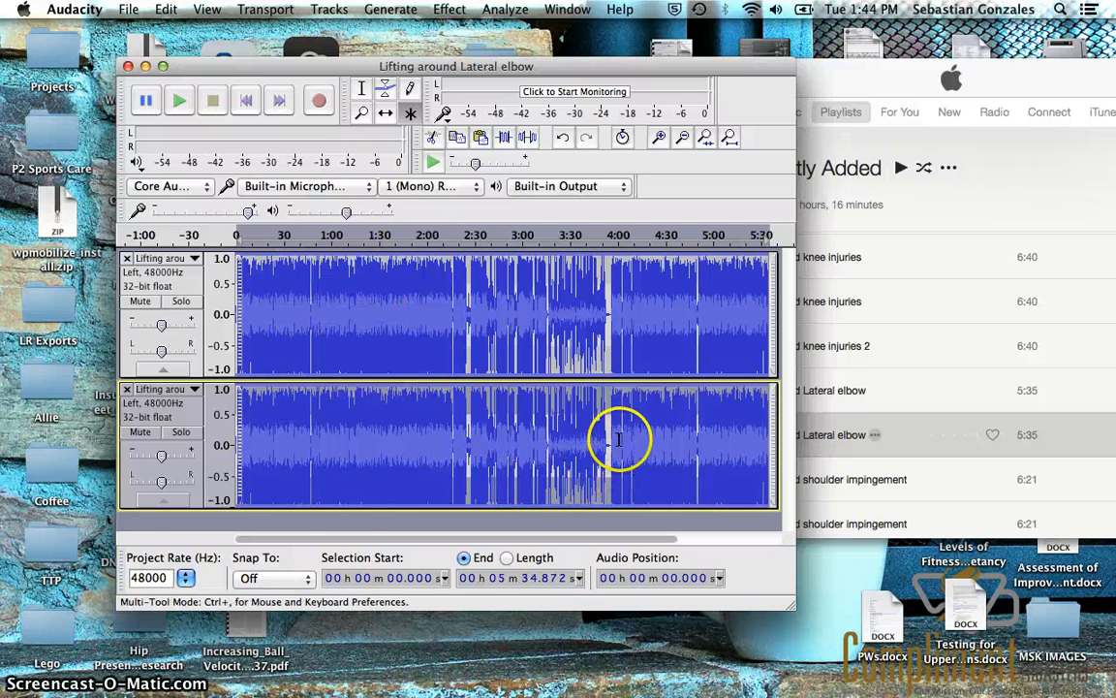
pyautogui.click(194, 388)
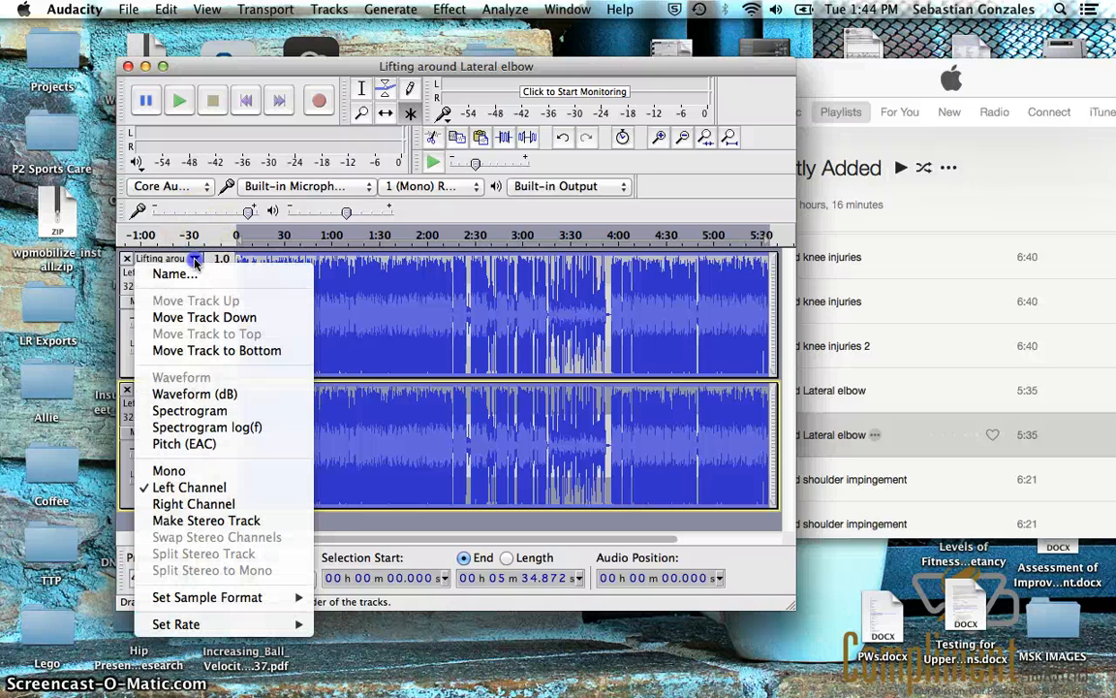
pyautogui.moveTo(190, 486)
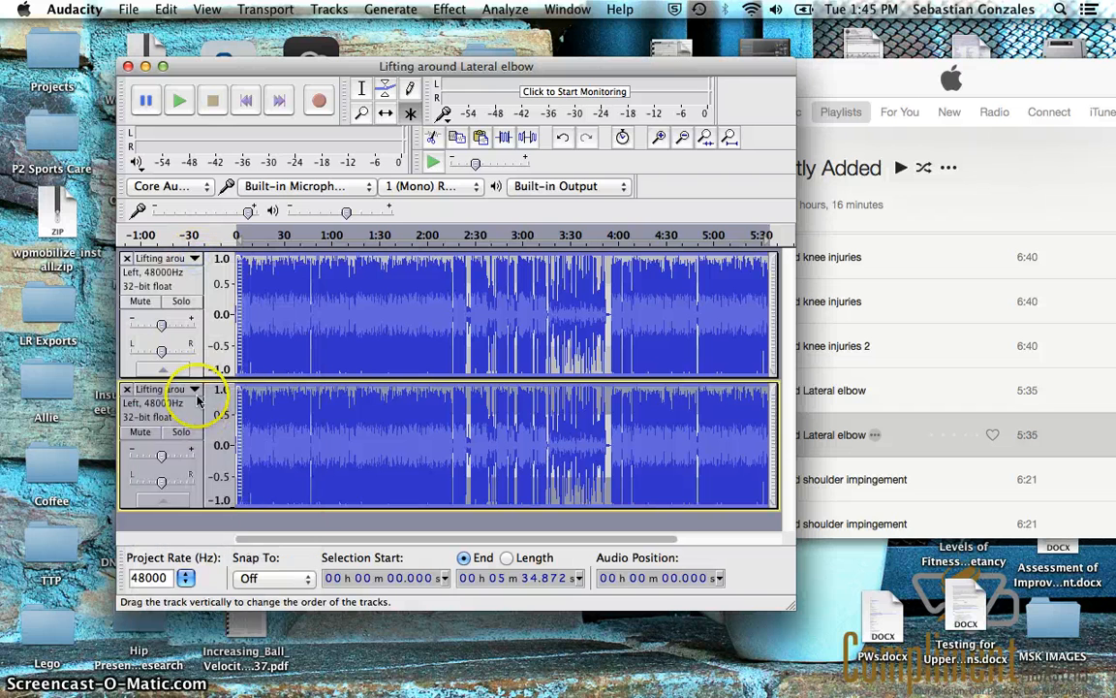
# Set the lower track as the right channel and start an AIFF export to the Desktop
pyautogui.click(194, 387)
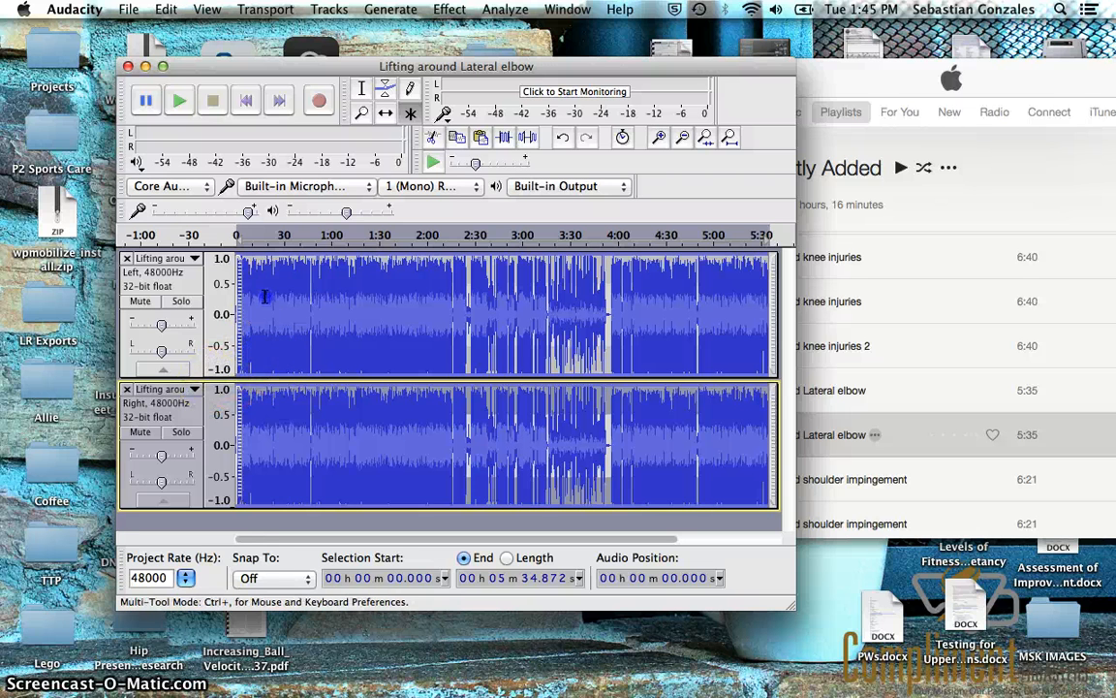
pyautogui.click(128, 8)
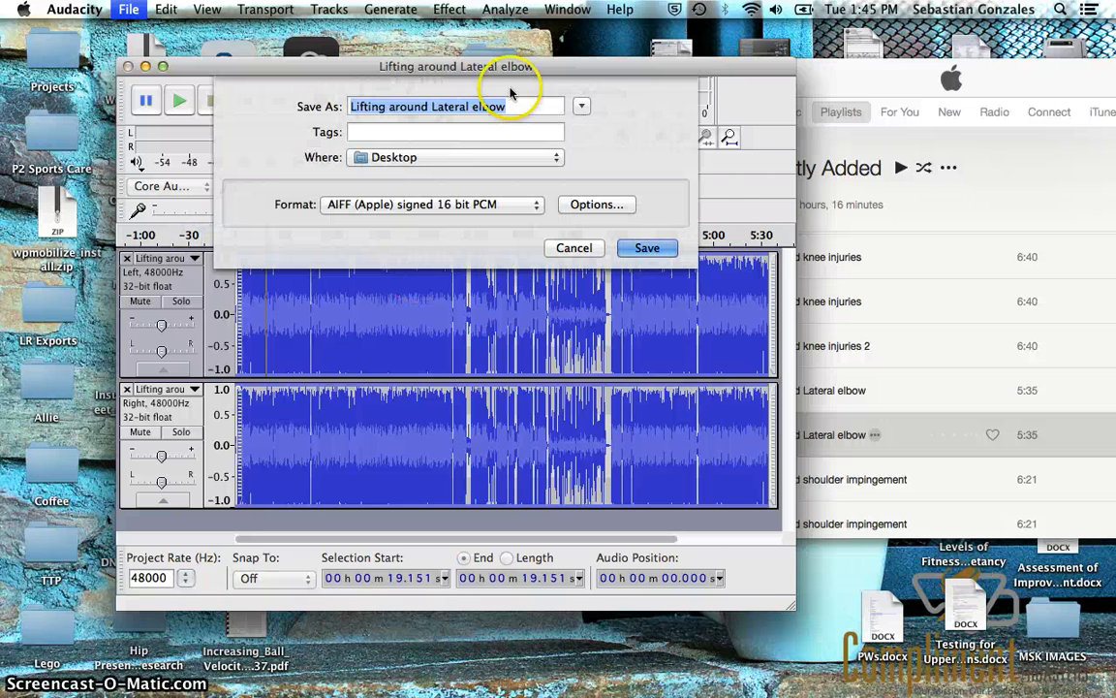
# Save the export as 'Lifting around Lateral elbow2' with matching track title metadata
pyautogui.write('2')
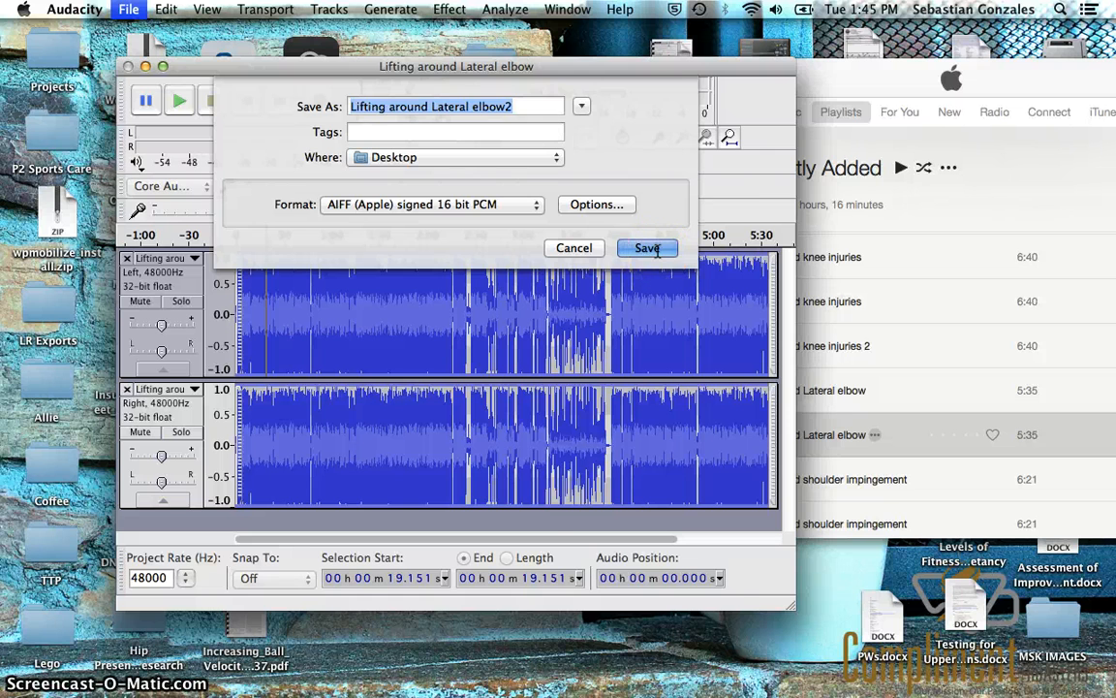
pyautogui.click(648, 248)
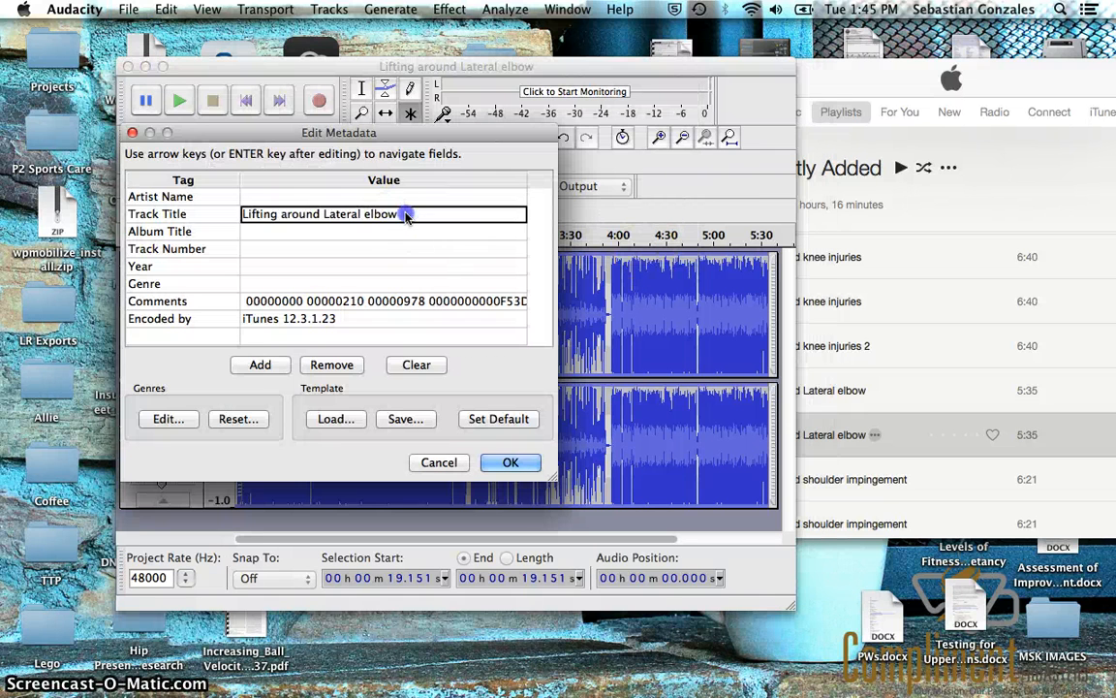
pyautogui.write('2')
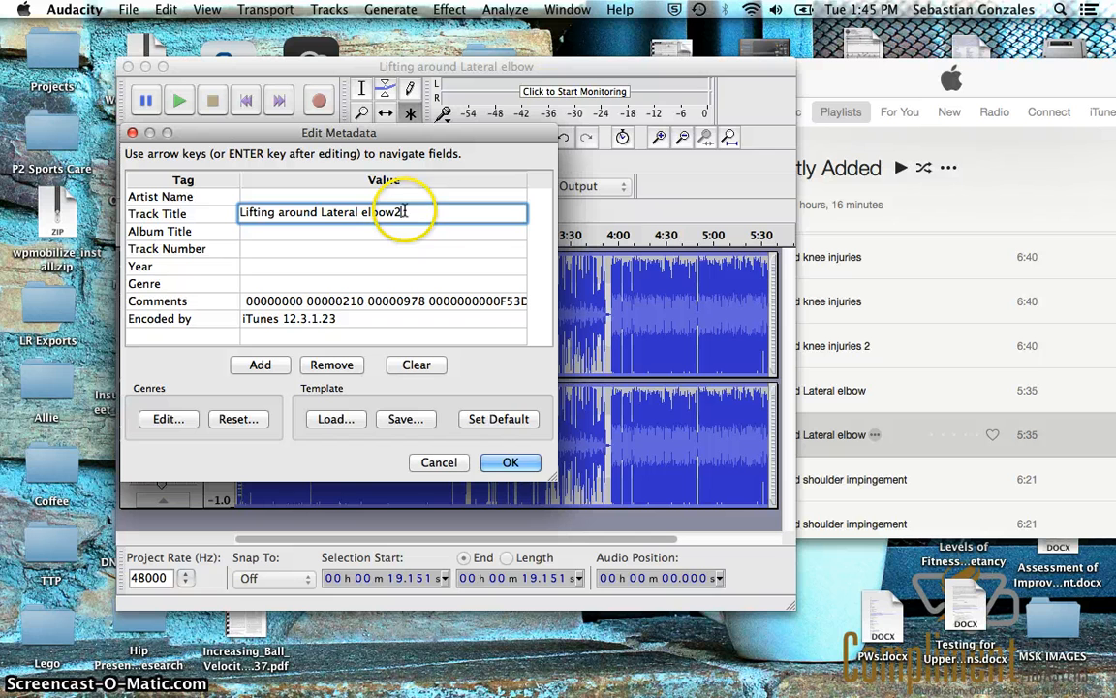
pyautogui.click(511, 462)
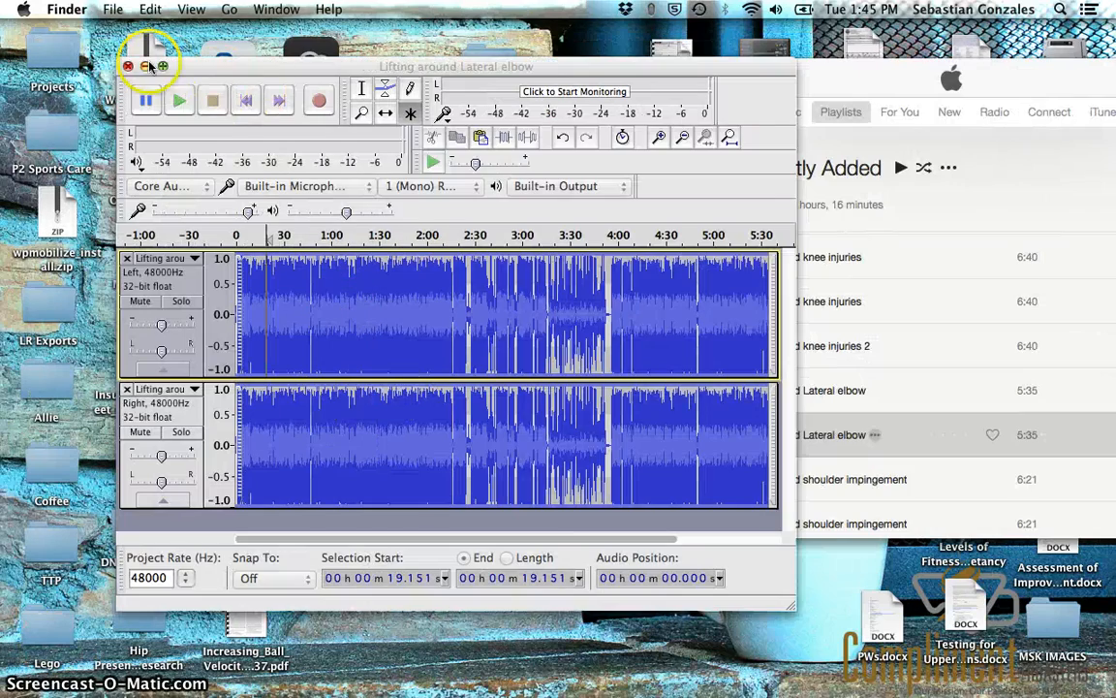
# Close the Audacity window so the My Movie project in iMovie returns to the screen
pyautogui.click(128, 66)
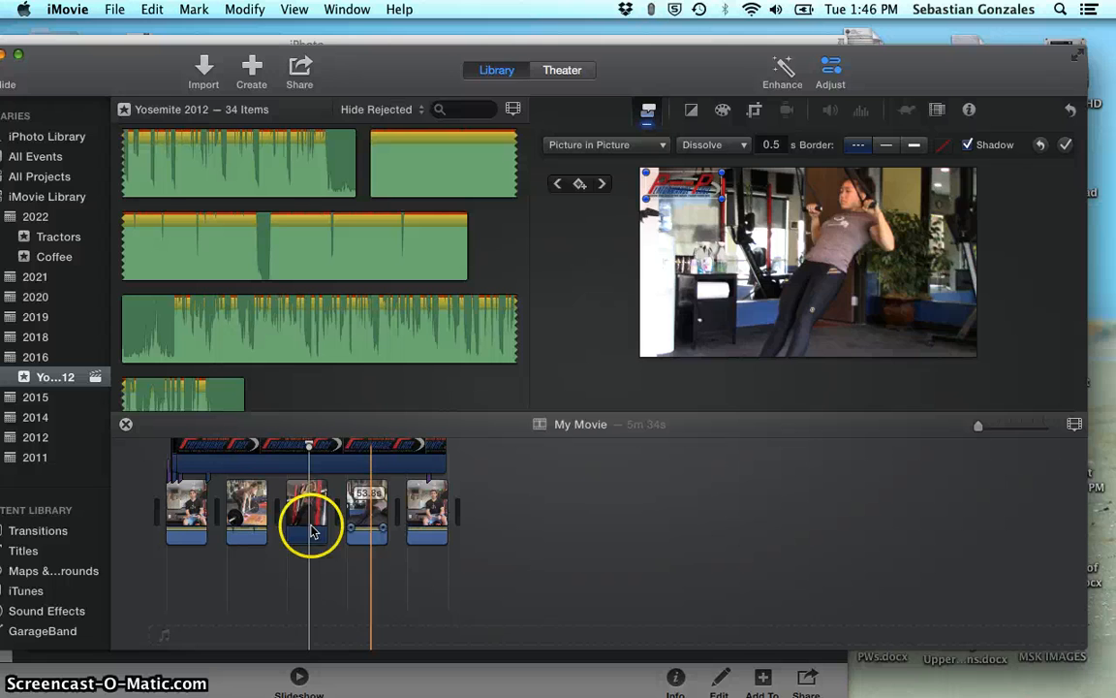
# Detach the original audio from the selected Lateral elbow clips in the timeline
pyautogui.click(186, 520)
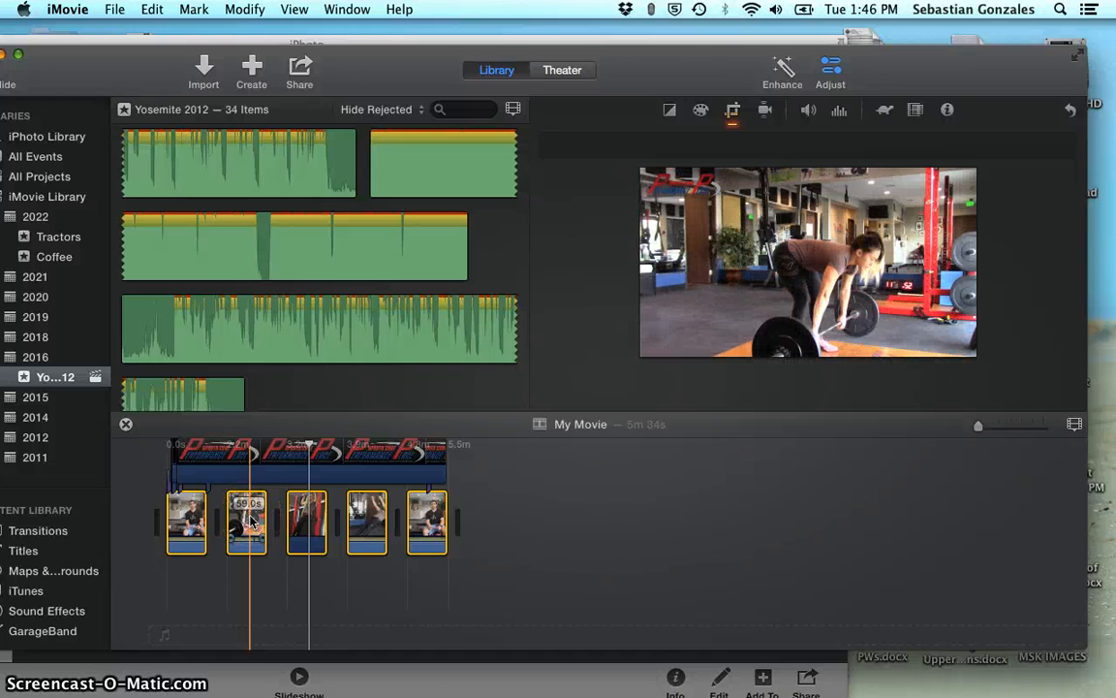
pyautogui.rightClick(248, 521)
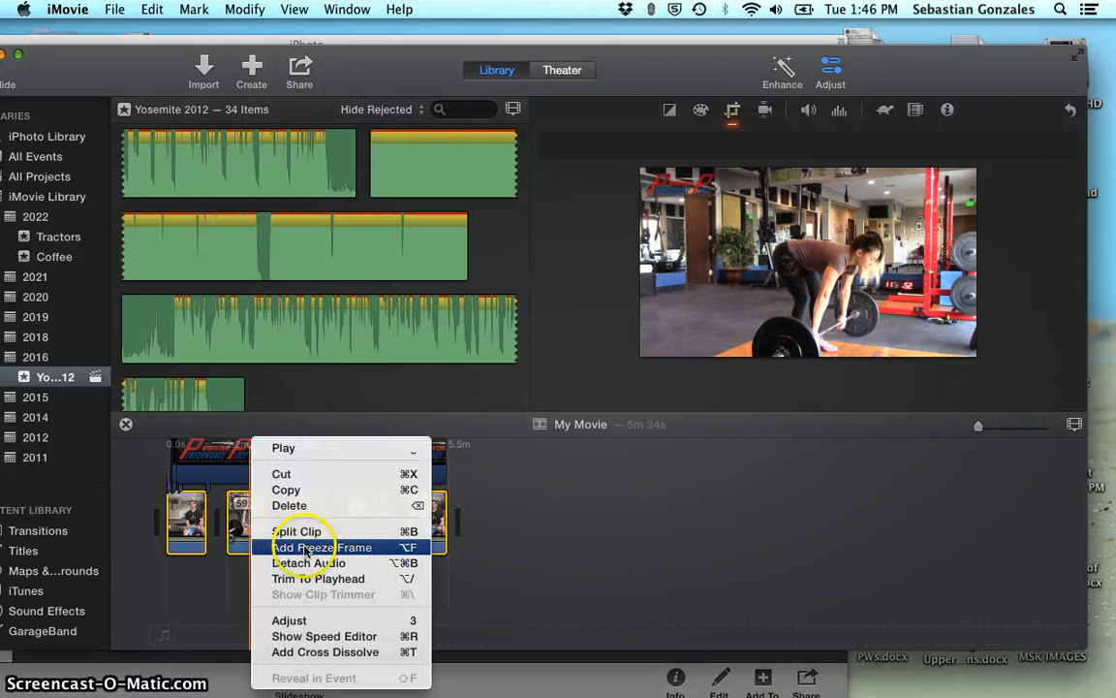
pyautogui.click(321, 546)
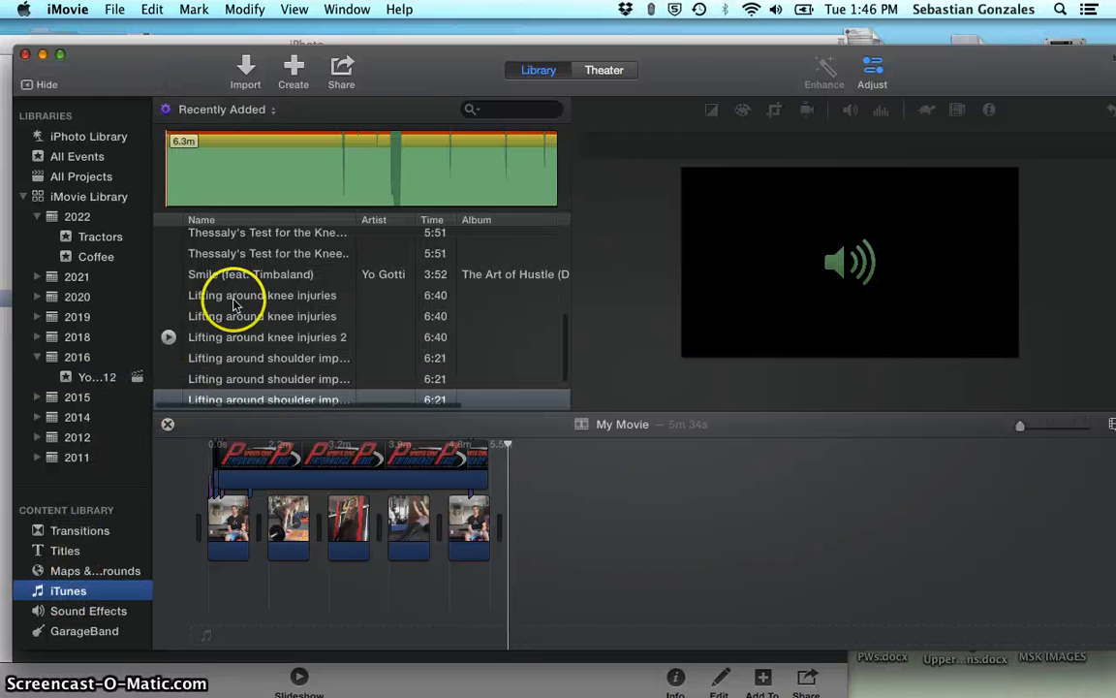
# Pick 'Lifting around Lateral elbow2' from the iTunes list as the movie's replacement audio
pyautogui.scroll(-3)
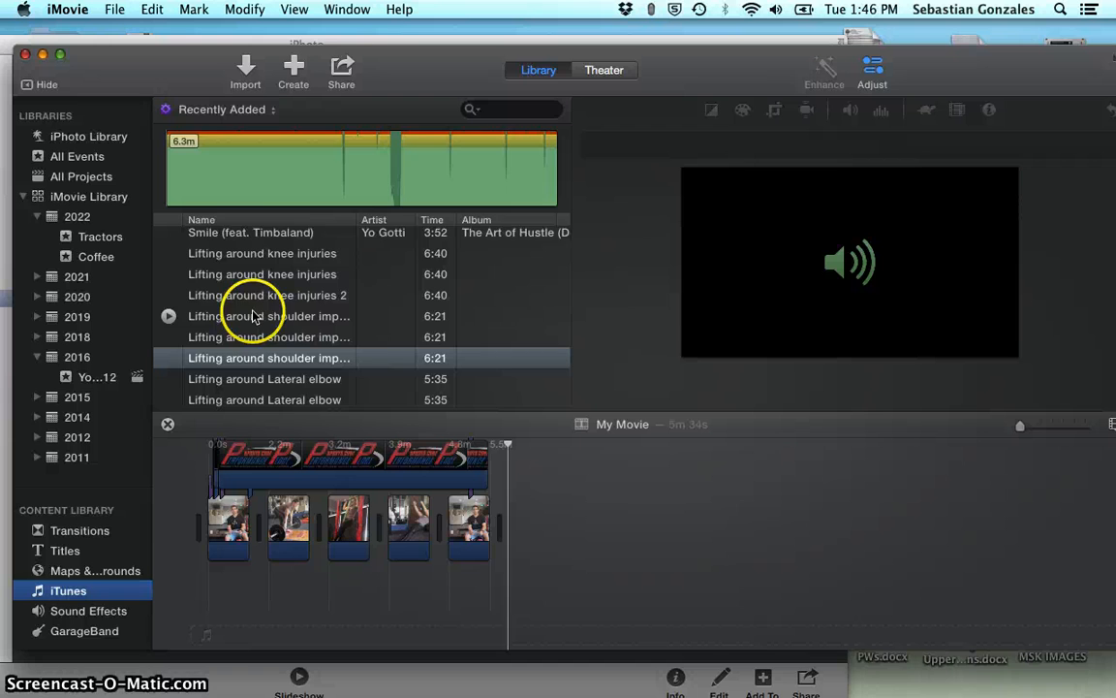
pyautogui.click(264, 357)
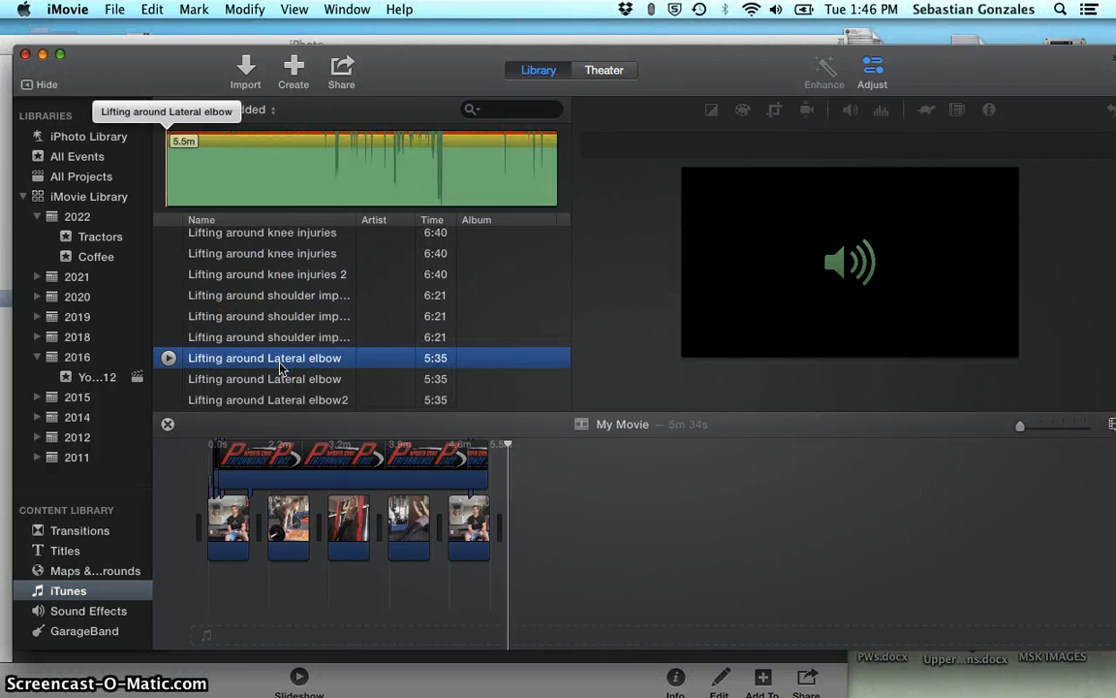
pyautogui.click(264, 378)
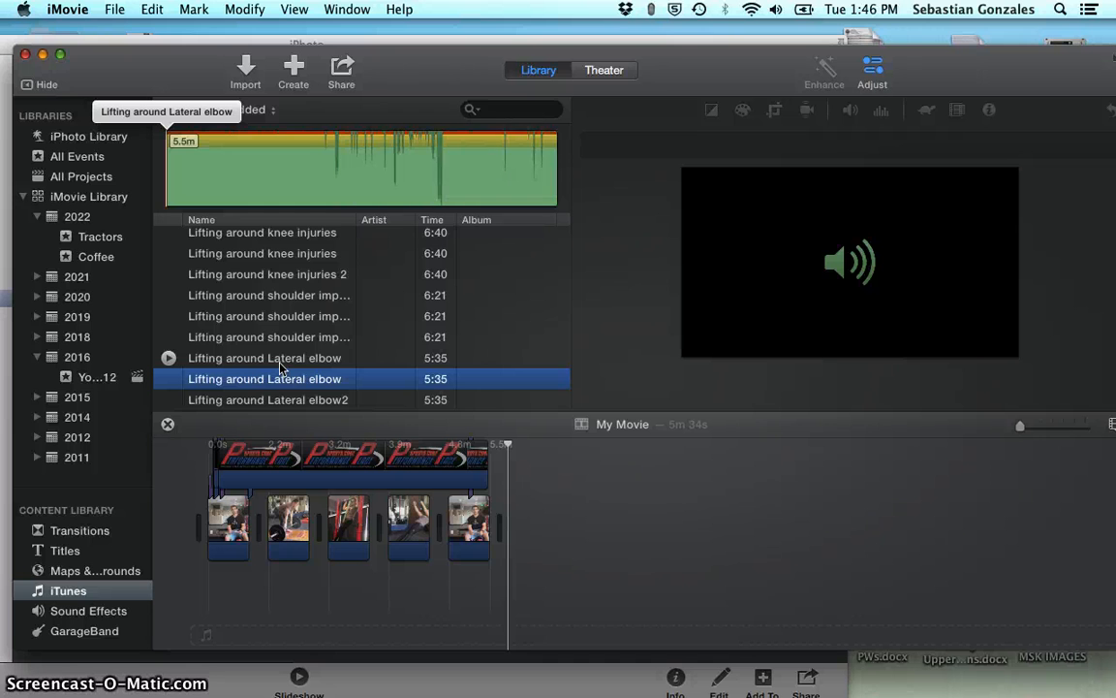
pyautogui.click(268, 399)
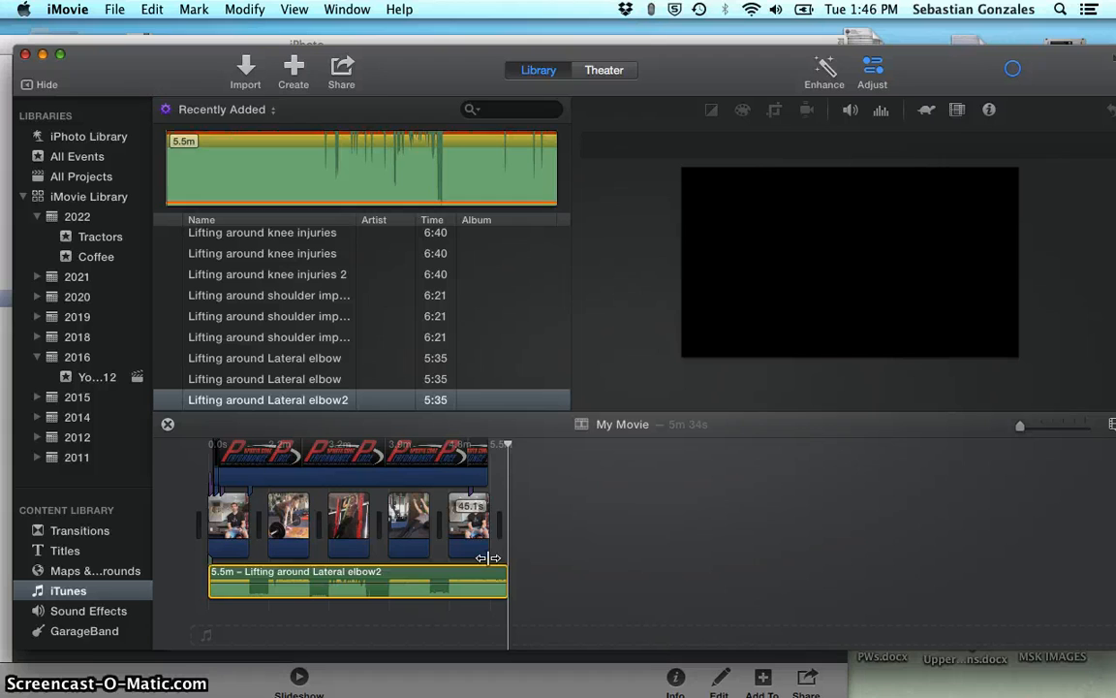
# Trim the end of the added Lateral elbow2 audio, then bring up the movie's sharing destinations
pyautogui.moveTo(500, 558); pyautogui.dragTo(484, 559)
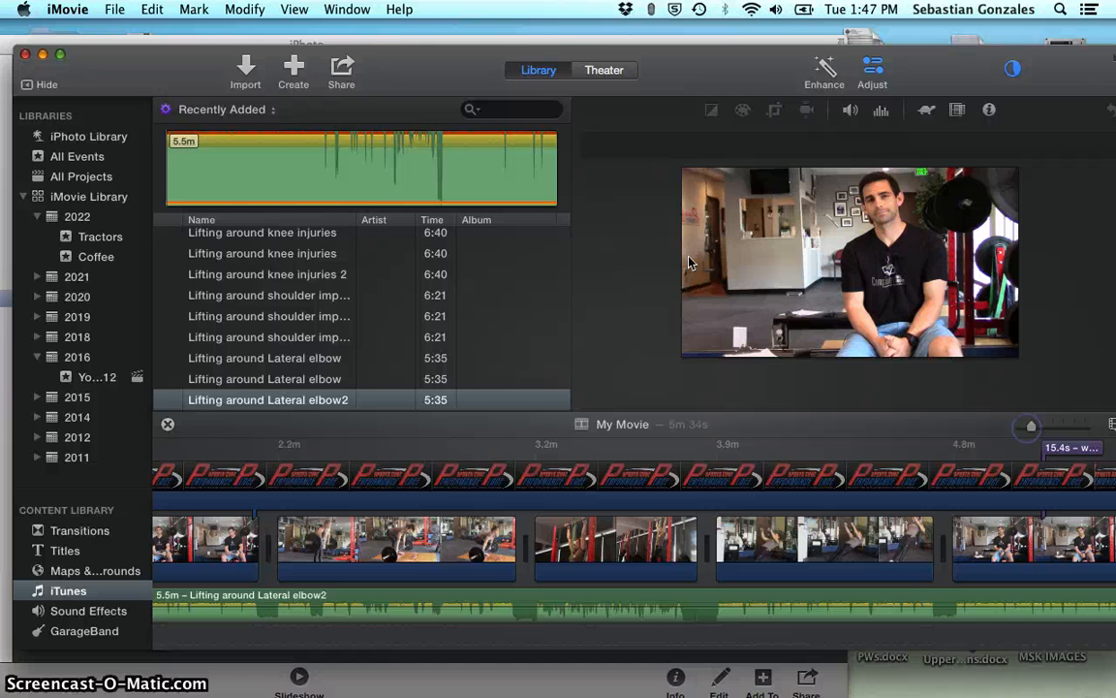
pyautogui.click(341, 70)
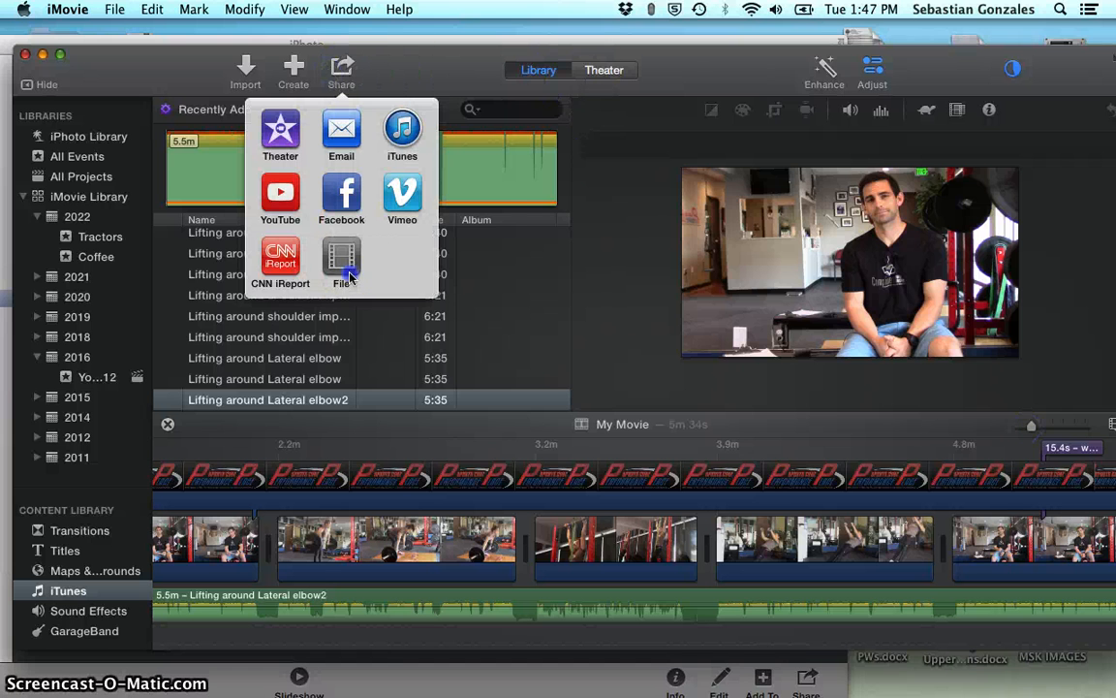
# Share as a file titled 'Lifting around Lateral elbow FINAL' and save it to the Desktop
pyautogui.click(341, 262)
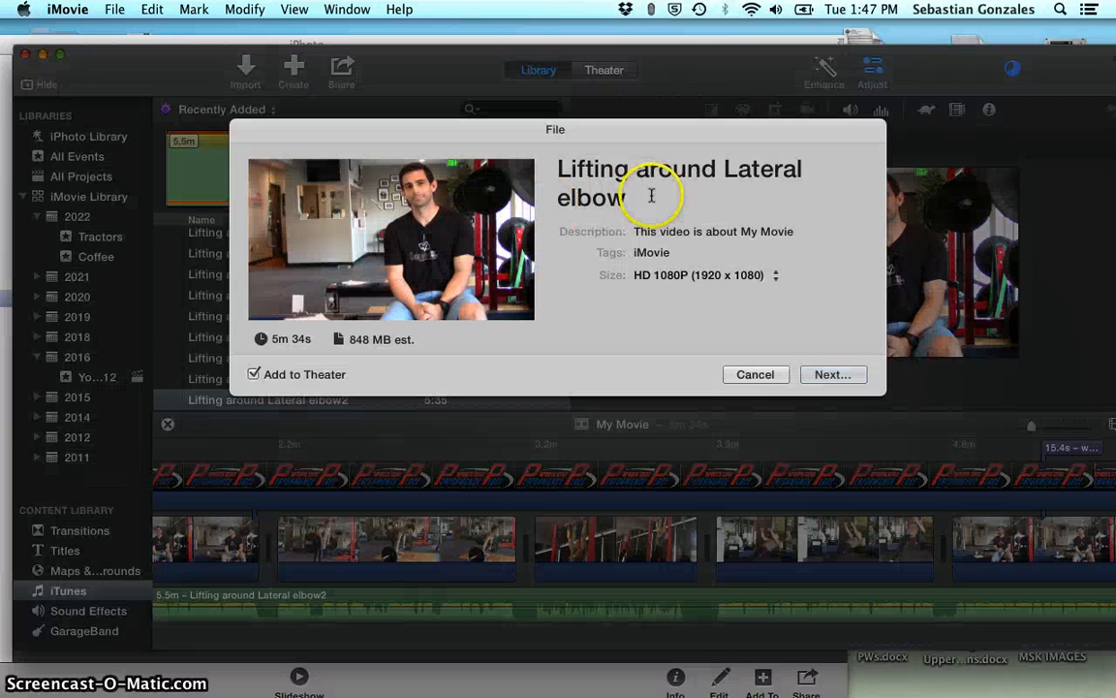
pyautogui.click(651, 196)
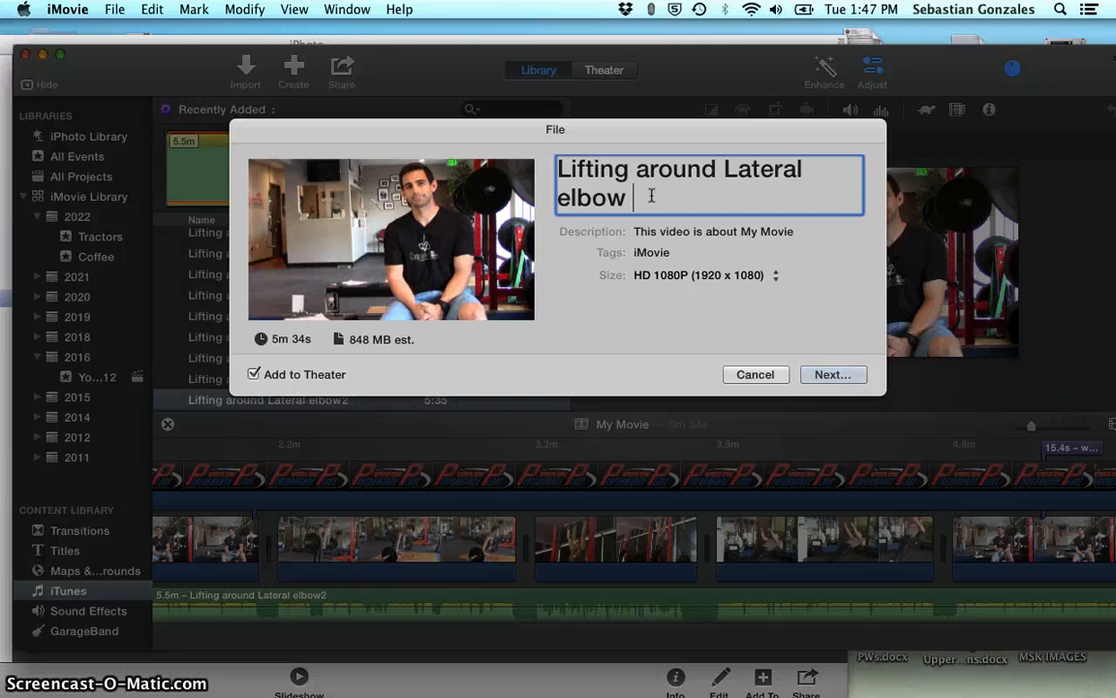
pyautogui.write('FINAL')
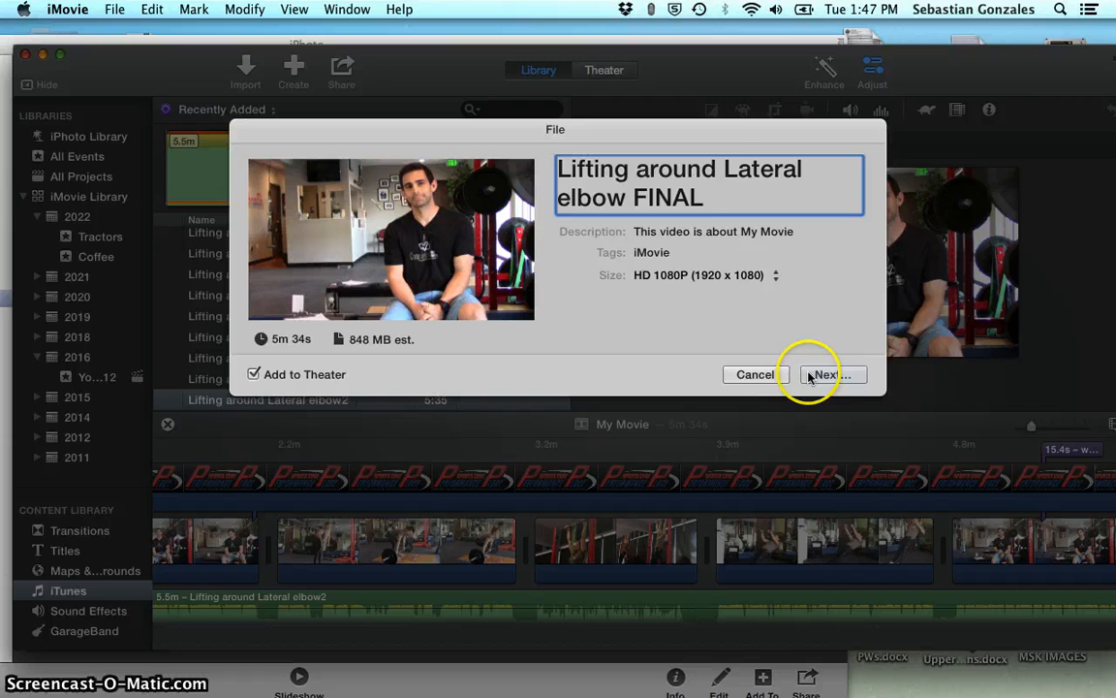
pyautogui.click(831, 374)
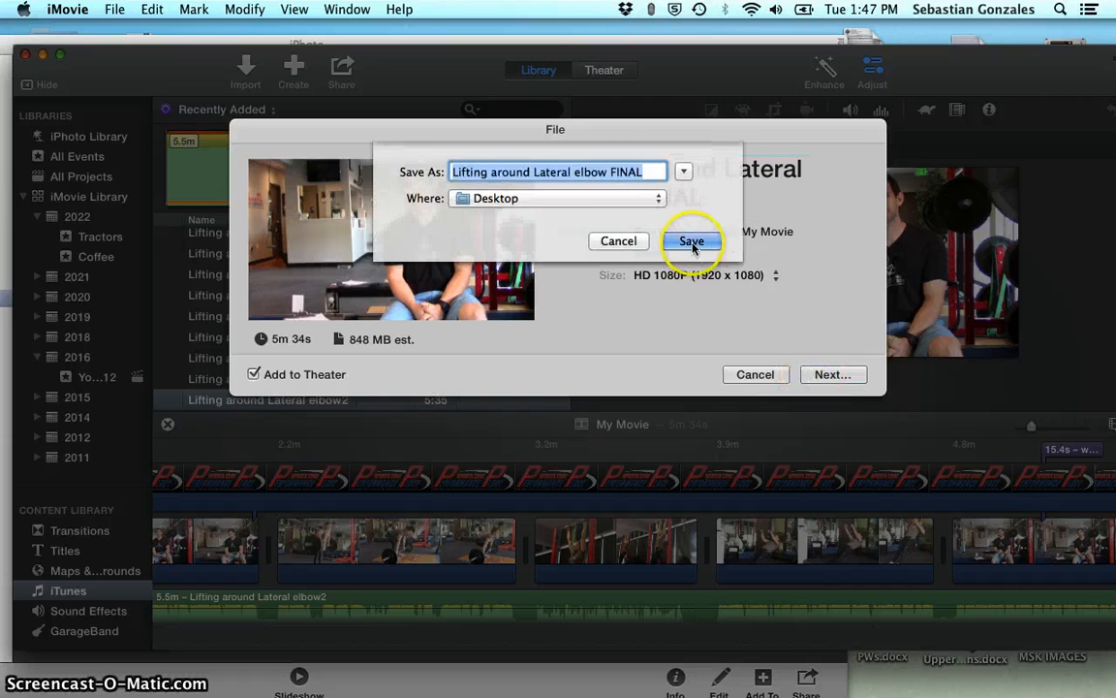
pyautogui.click(690, 240)
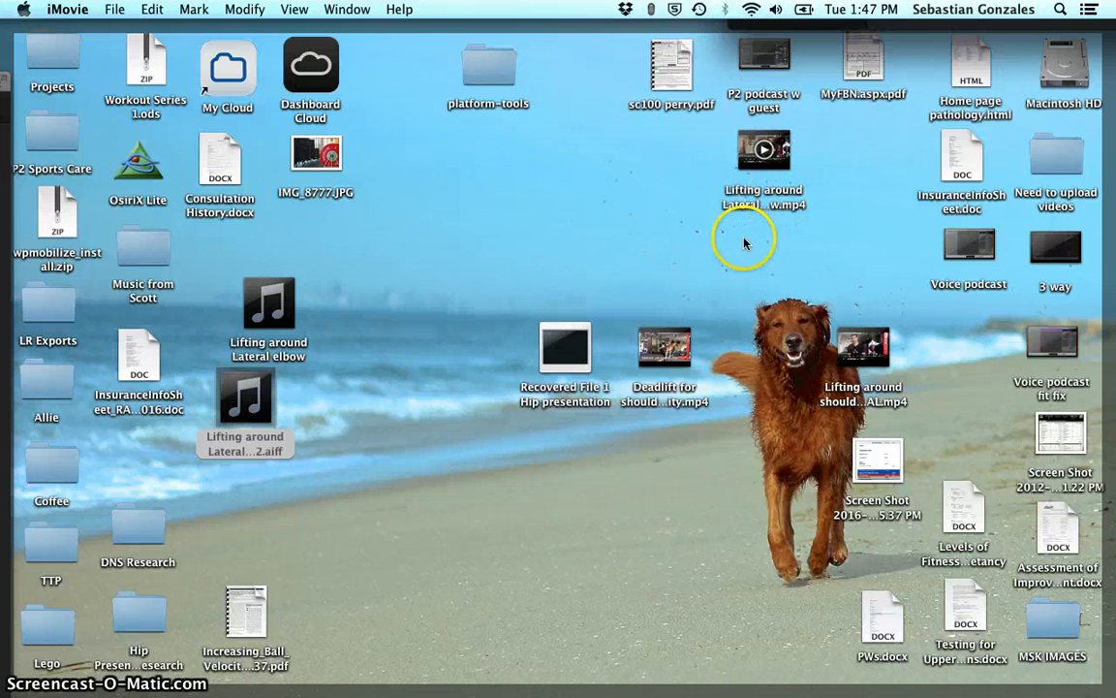
# Remove the Lateral elbow AIFF audio files from the desktop and return to iMovie
pyautogui.click(764, 248)
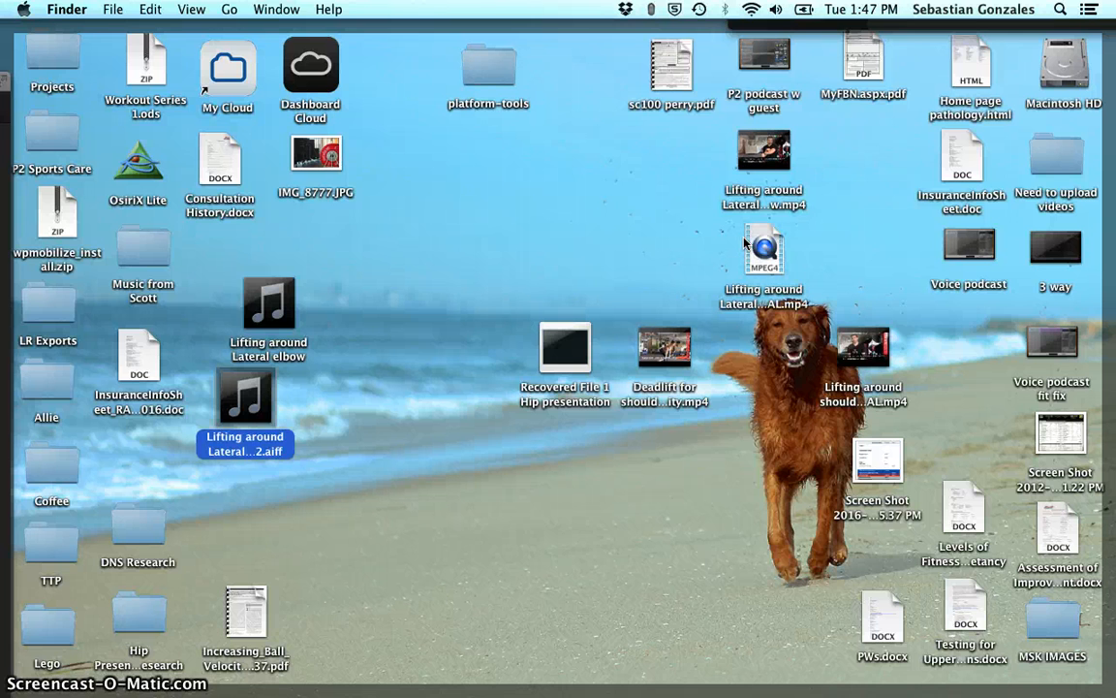
pyautogui.click(764, 149)
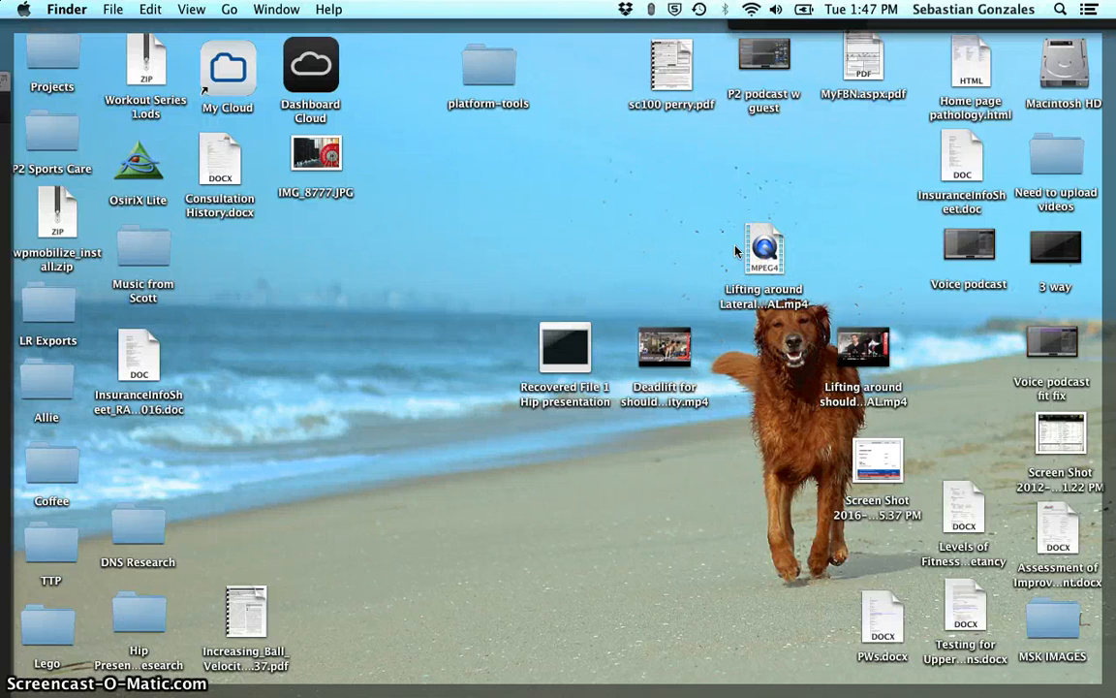
pyautogui.click(764, 252)
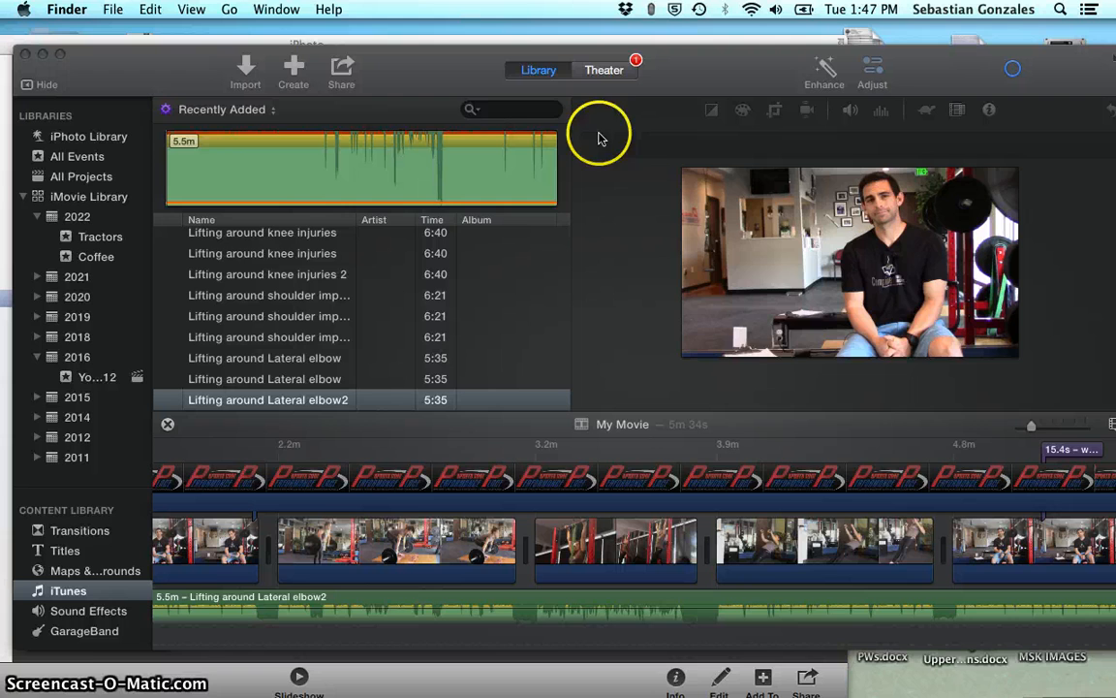
# Switch iMovie to the Theater view of shared movies
pyautogui.click(605, 70)
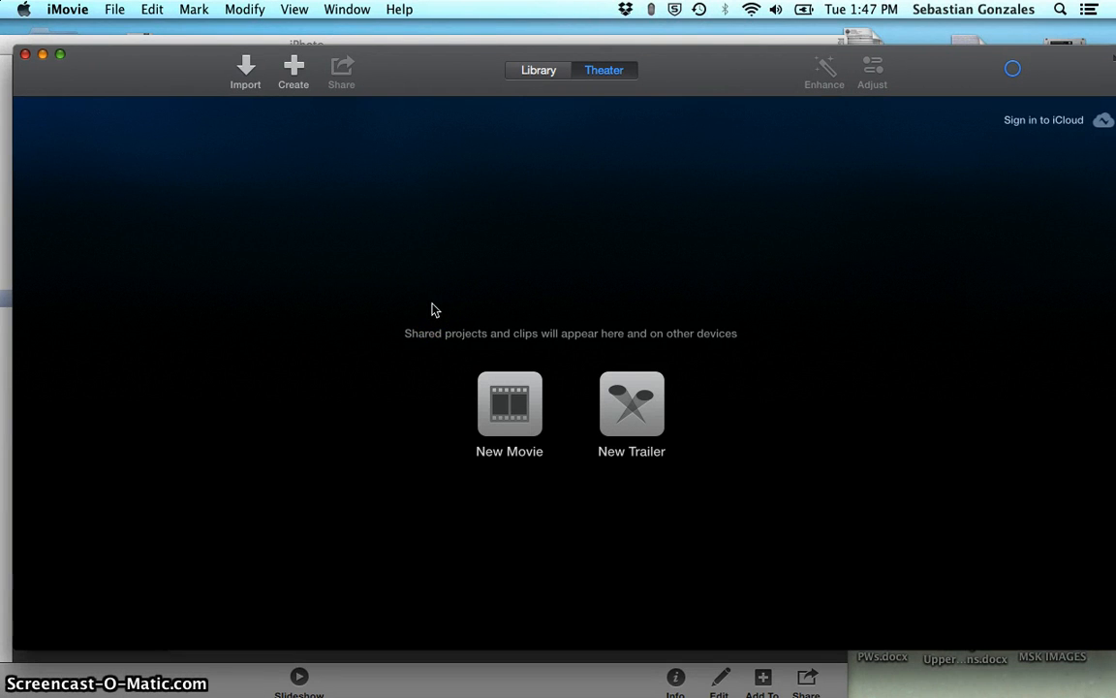
pyautogui.moveTo(438, 656)
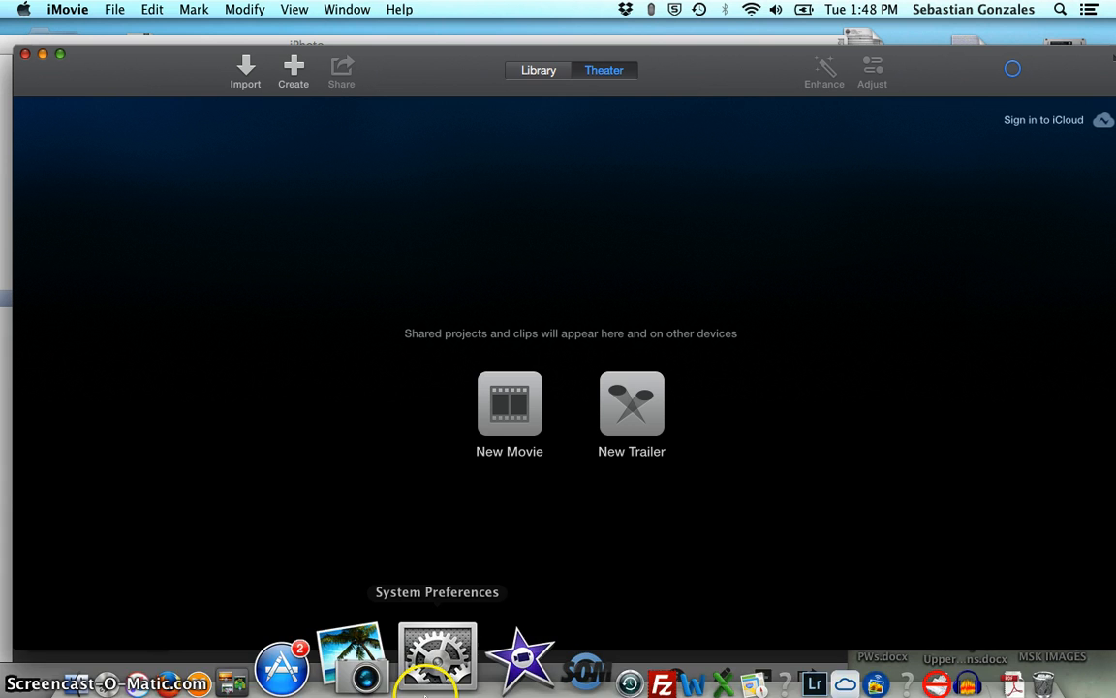